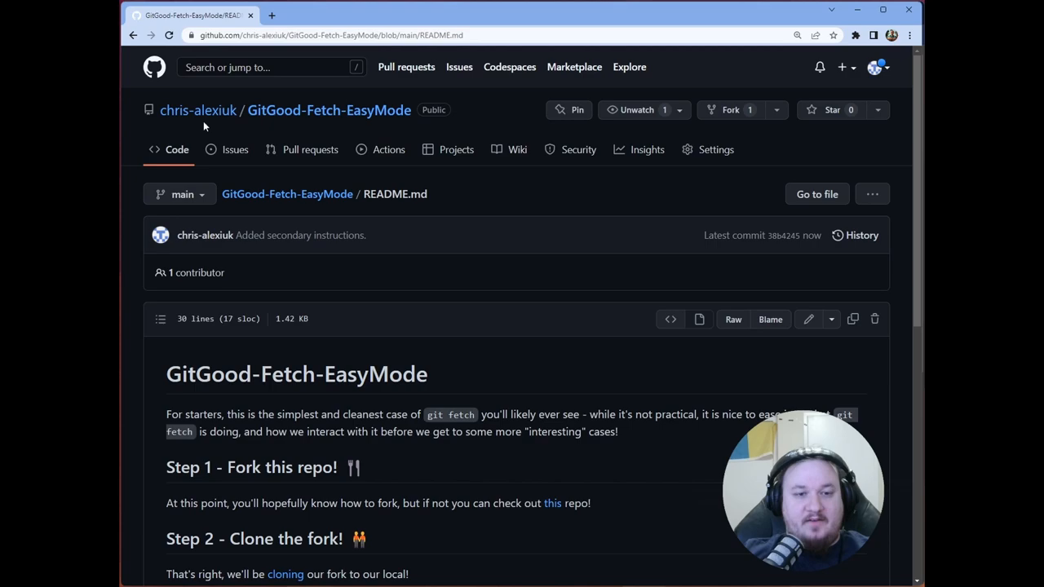
Go to the owner's profile and open the GitGood-Fetch-EasyMode repository.
click(198, 111)
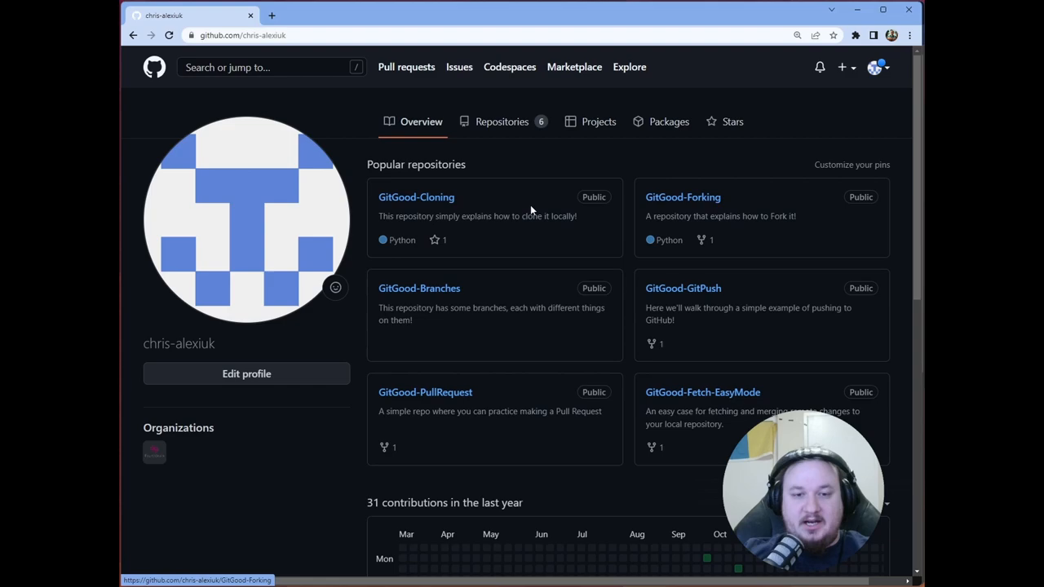
click(702, 392)
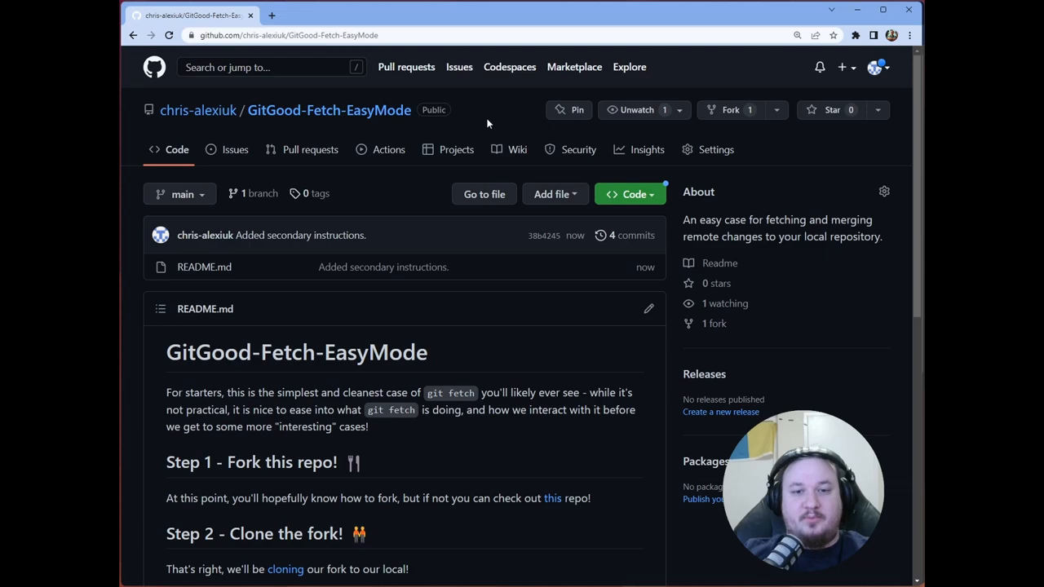
mouse_move(407, 198)
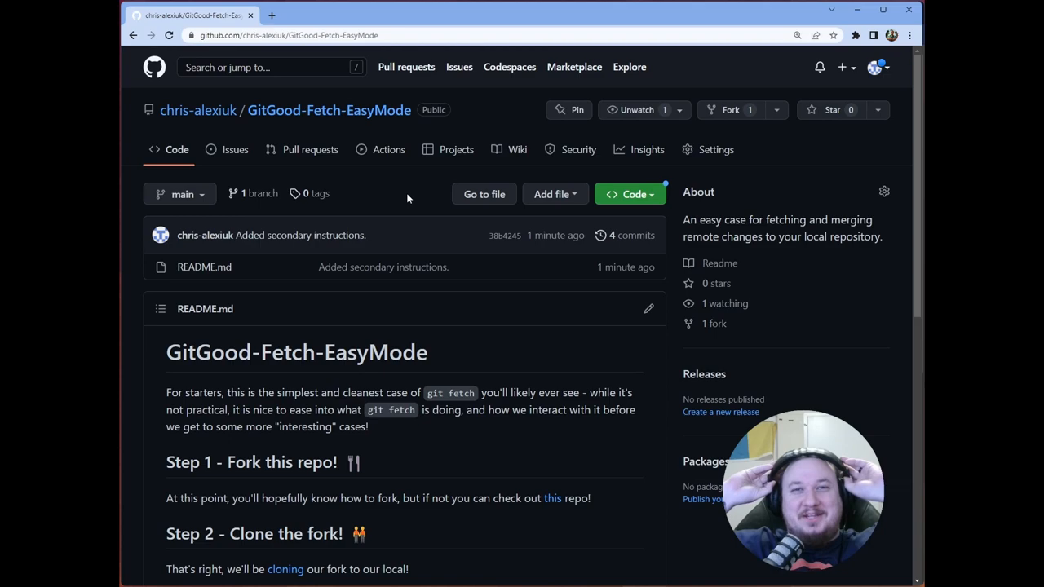
mouse_move(414, 186)
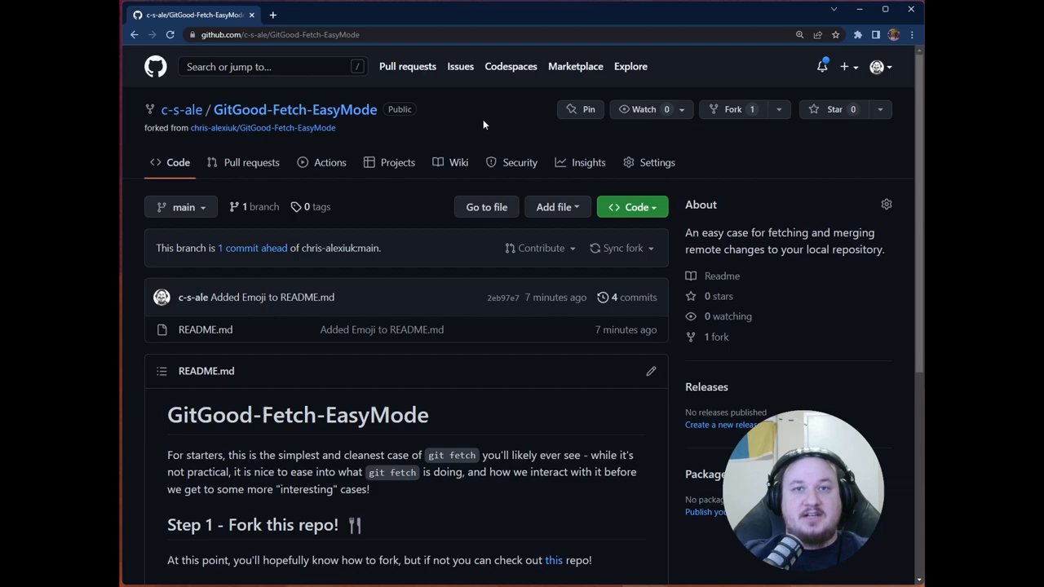
mouse_move(459, 160)
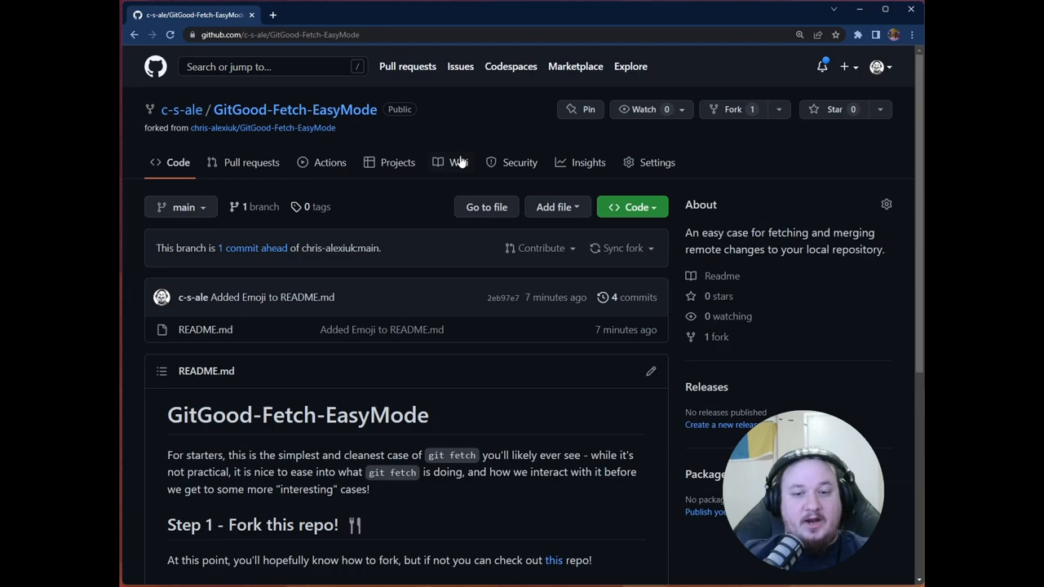
mouse_move(766, 202)
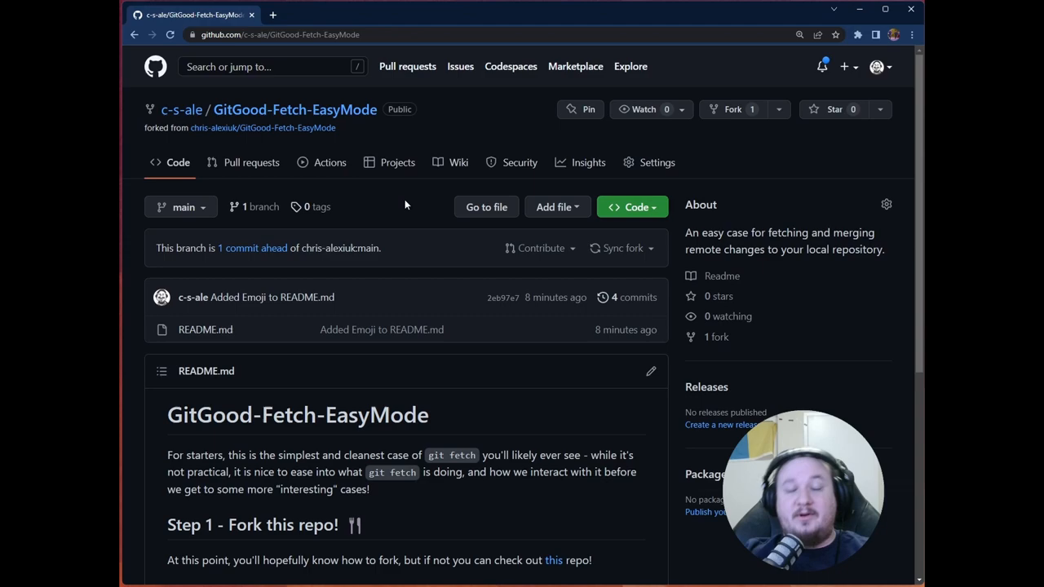
mouse_move(477, 130)
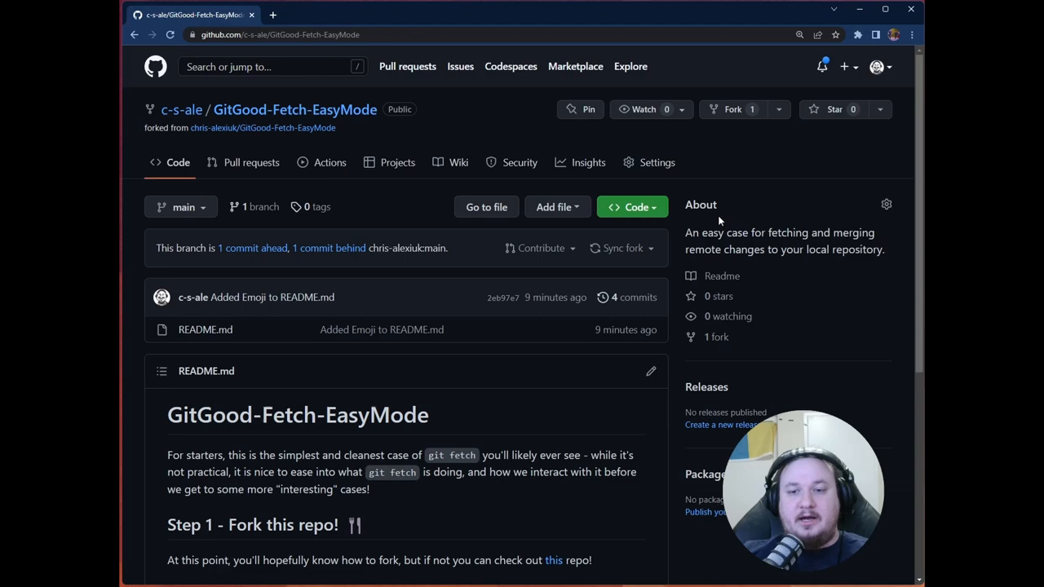
mouse_move(375, 220)
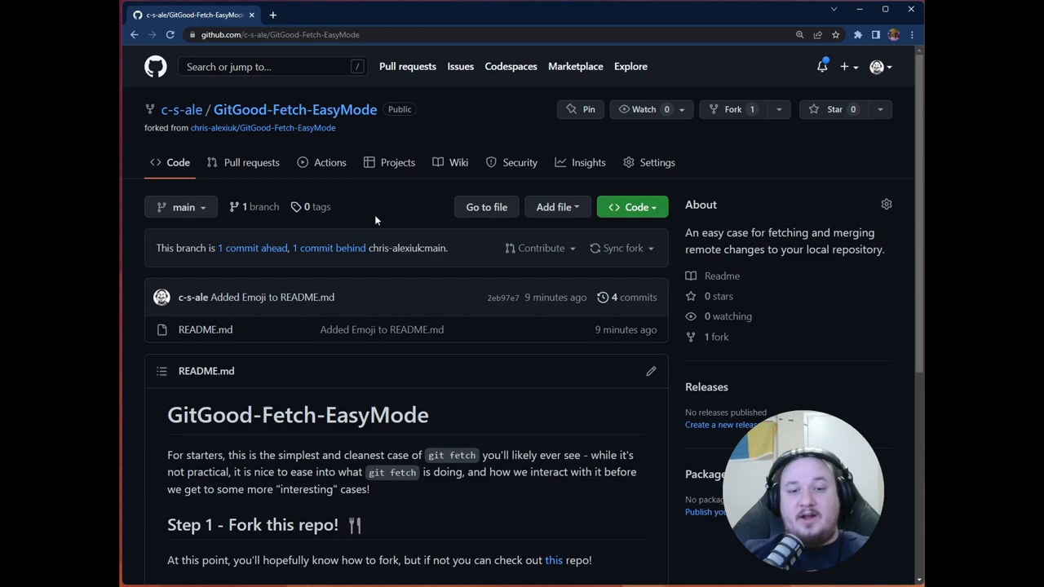
mouse_move(328, 248)
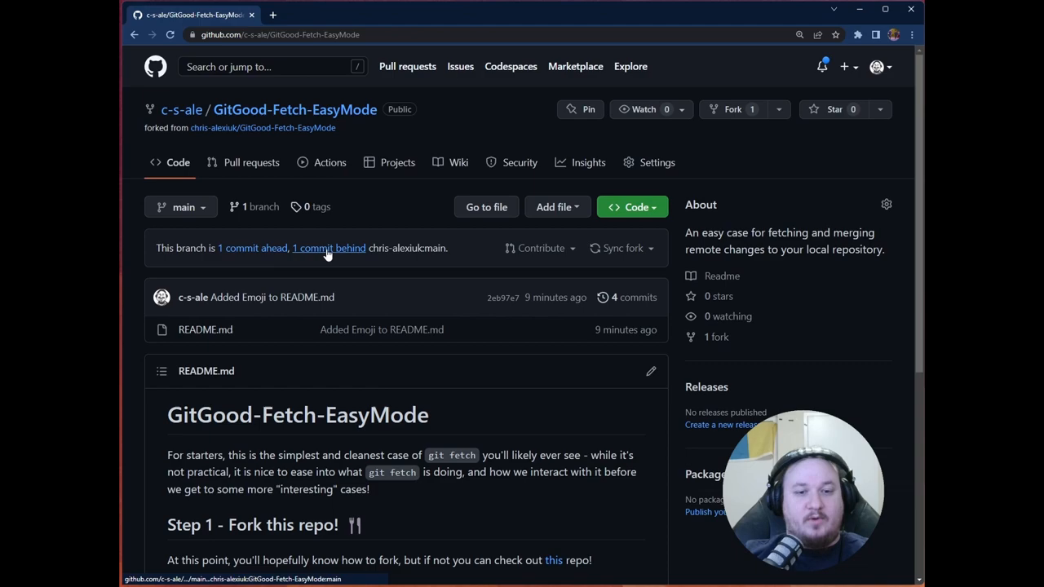
mouse_move(636, 257)
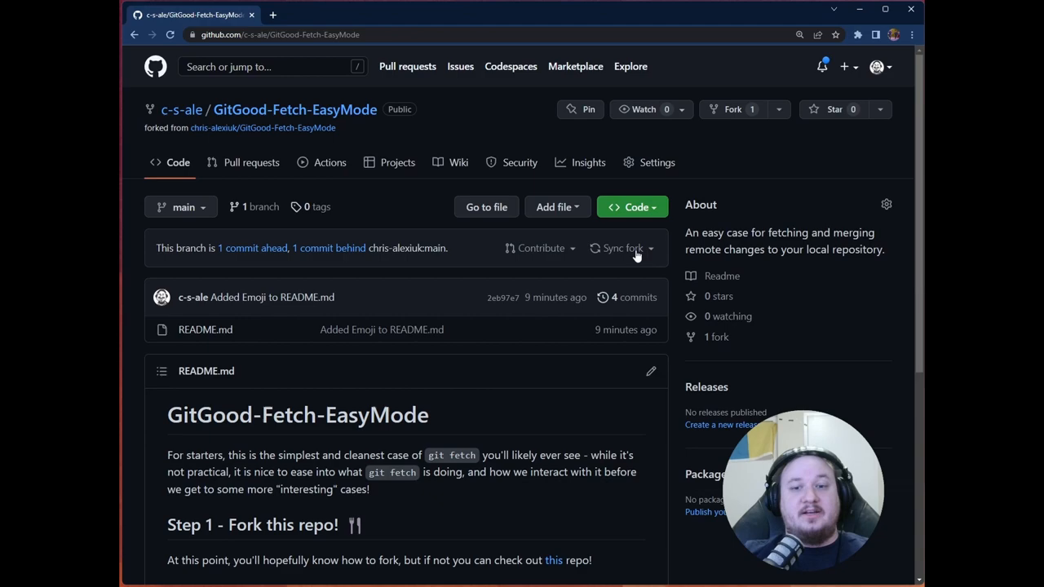
Sync the fork and update its main branch with the upstream changes.
click(618, 247)
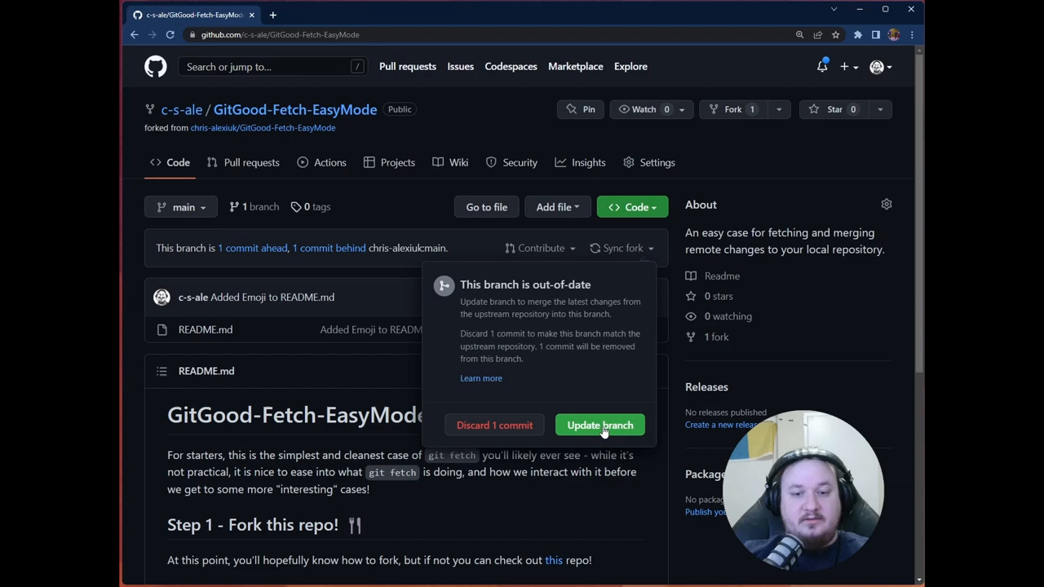
mouse_move(494, 425)
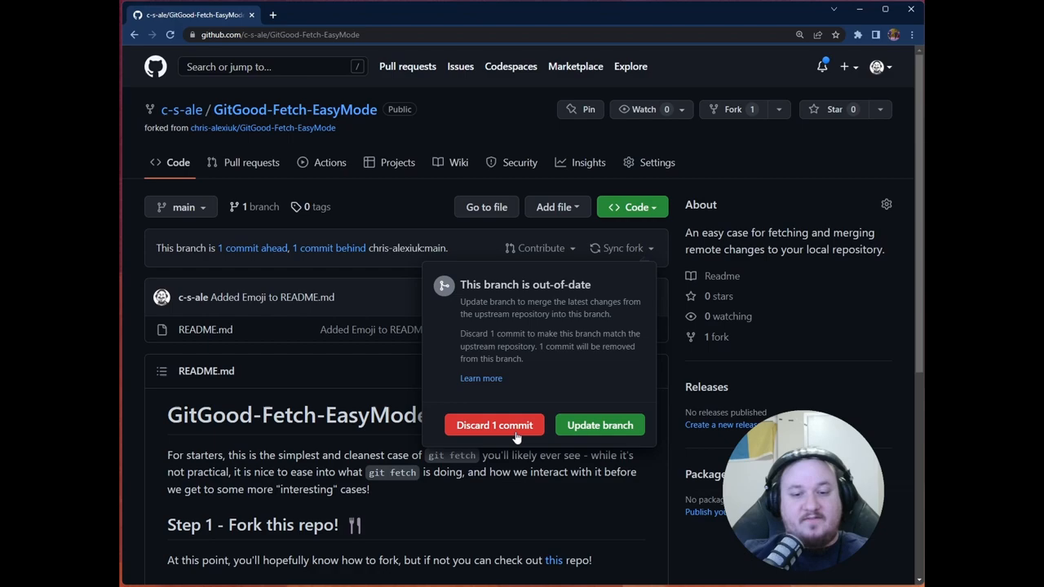
click(599, 424)
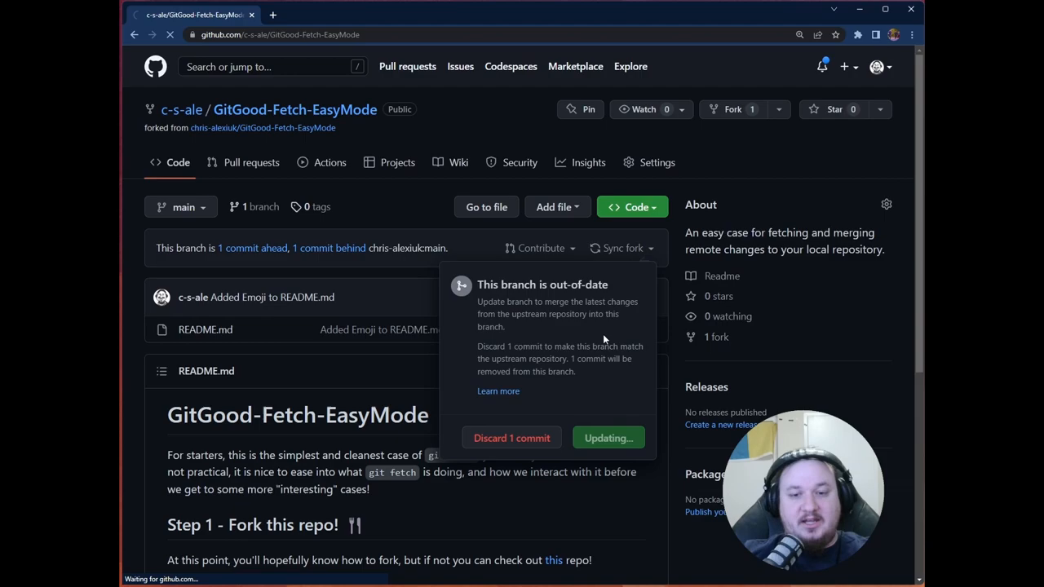
click(607, 438)
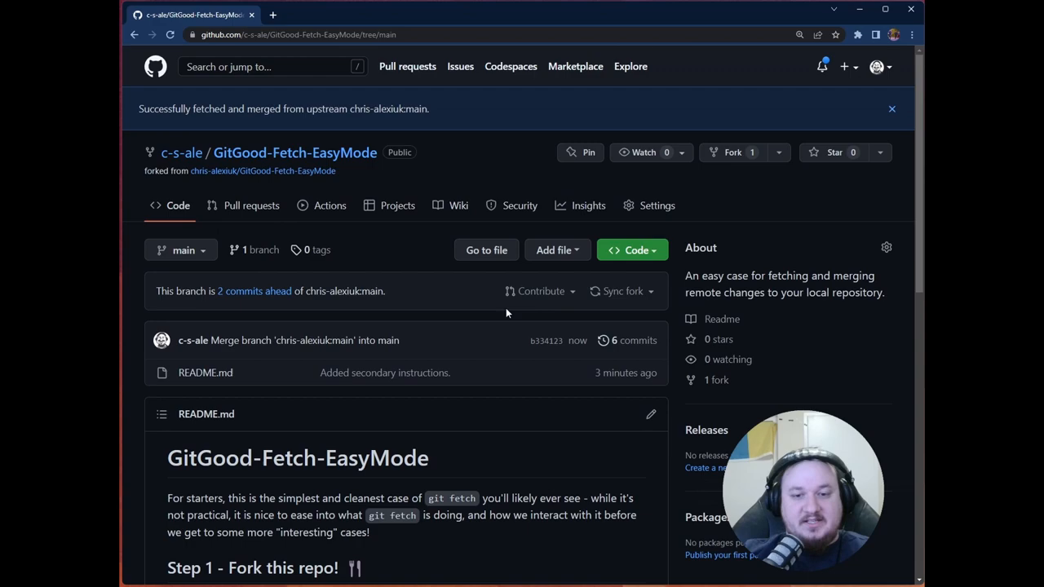
Dismiss the successful sync notice on the fork's page.
click(622, 291)
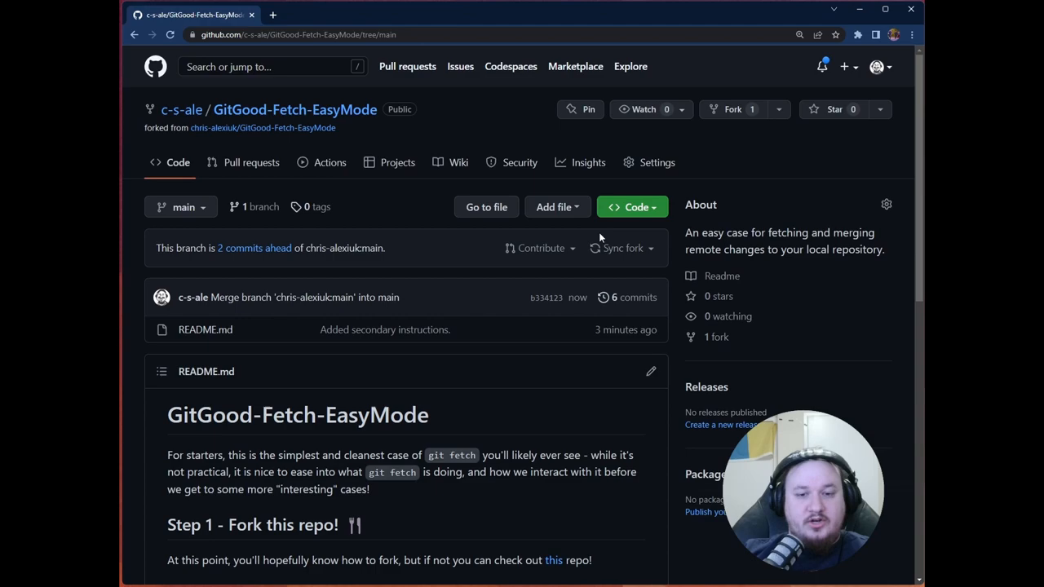
mouse_move(416, 210)
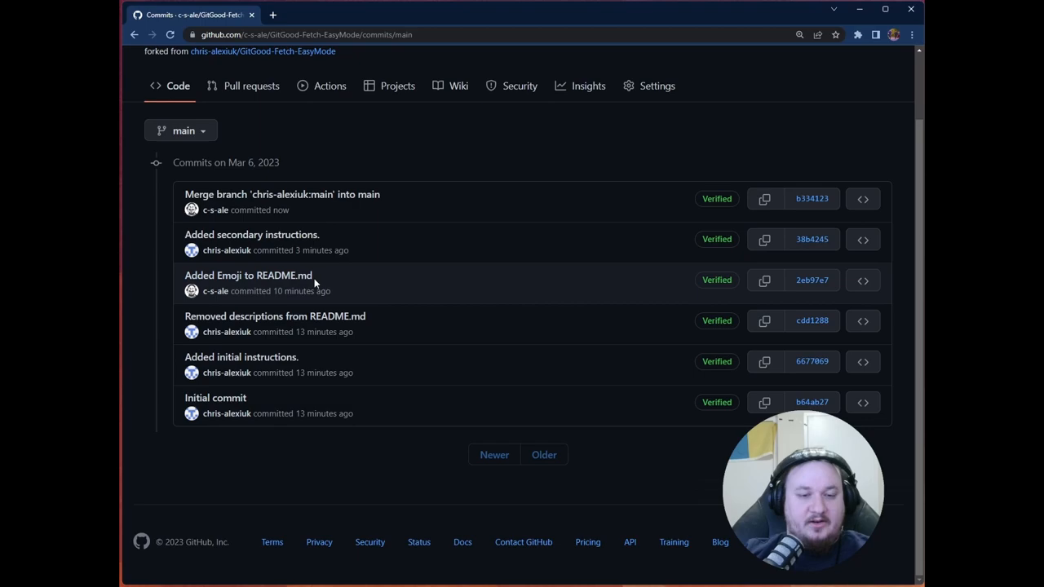
mouse_move(400, 137)
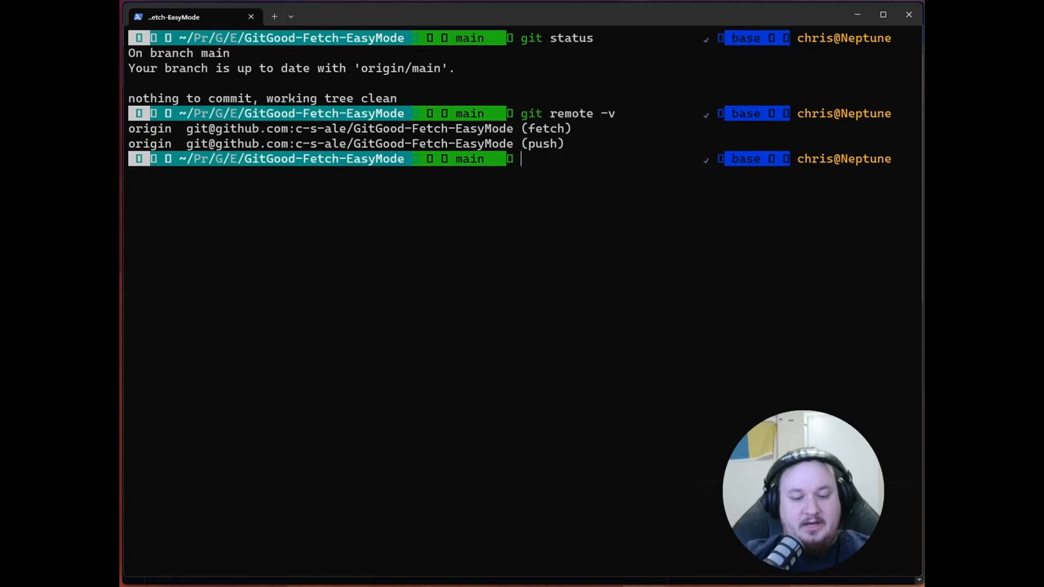
Run git log to view local history topped by 'Added Emoji to README.md'.
text(git log)
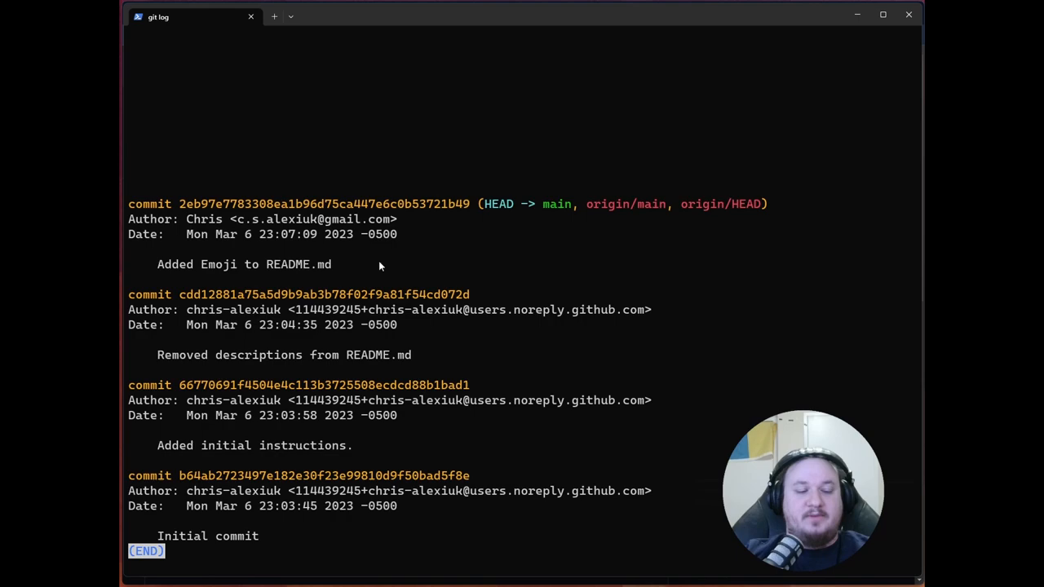
key(q)
text(git)
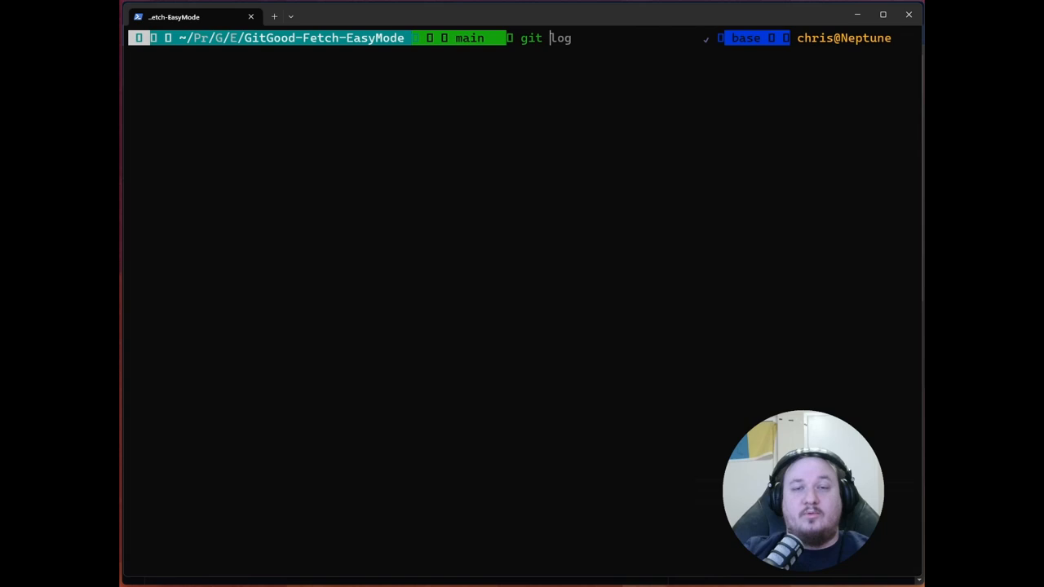
Run git fetch origin to pull origin's latest changes into the local clone.
text(fetch origin)
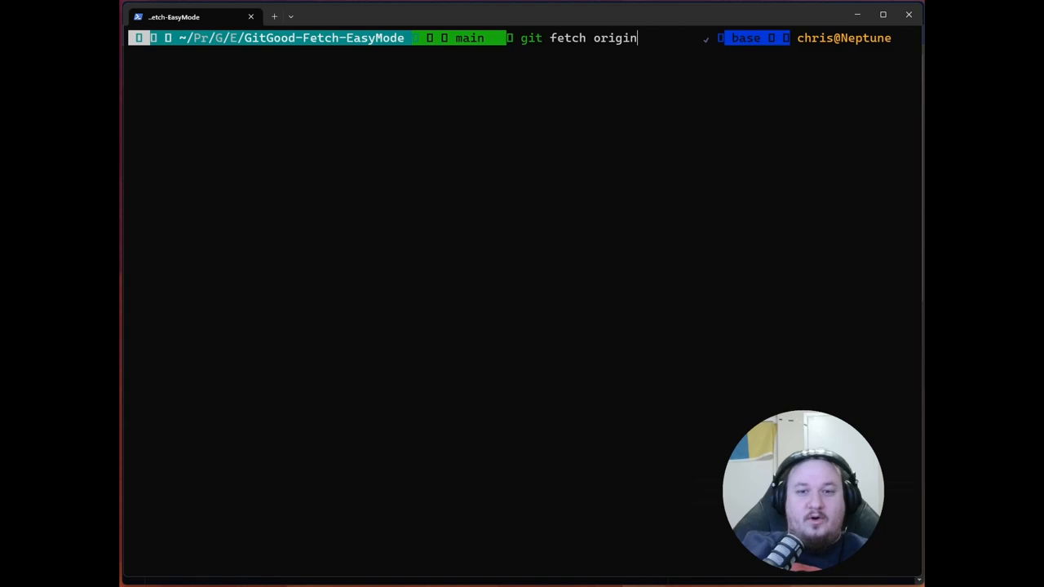
text(remote -v)
key(Return)
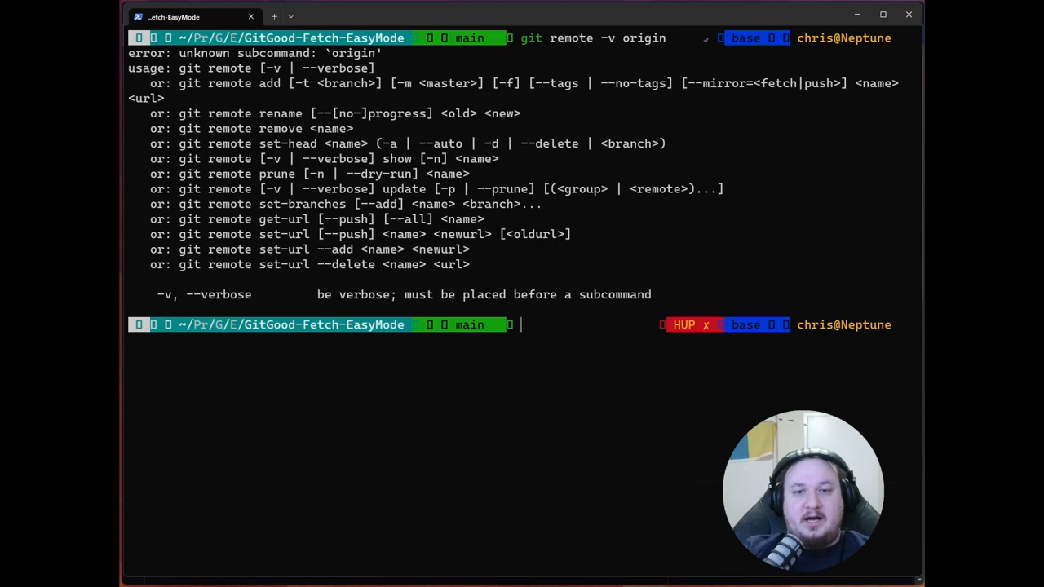
key(Return)
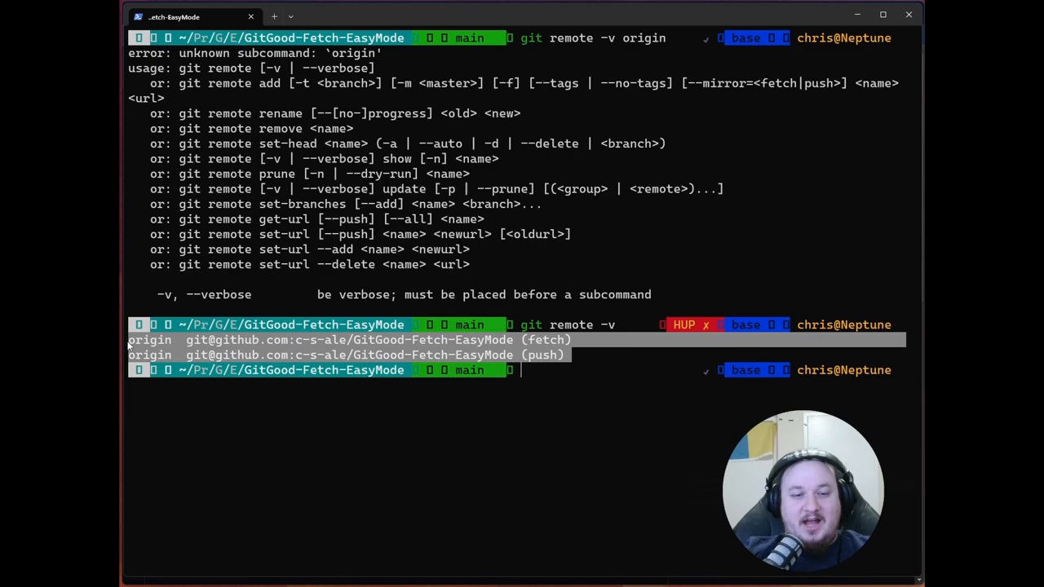
text(git fetch origin)
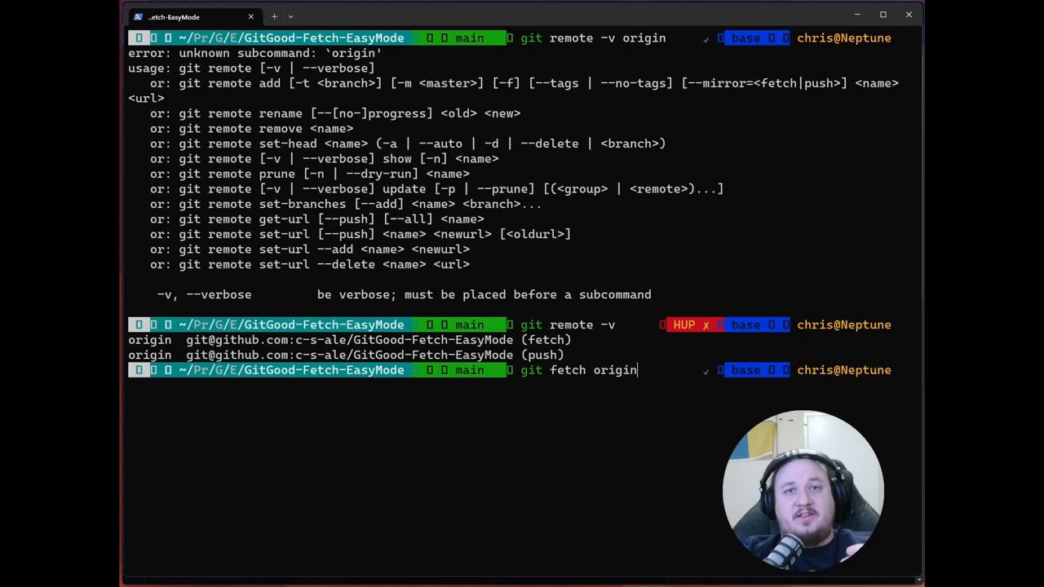
key(Return)
text(git status)
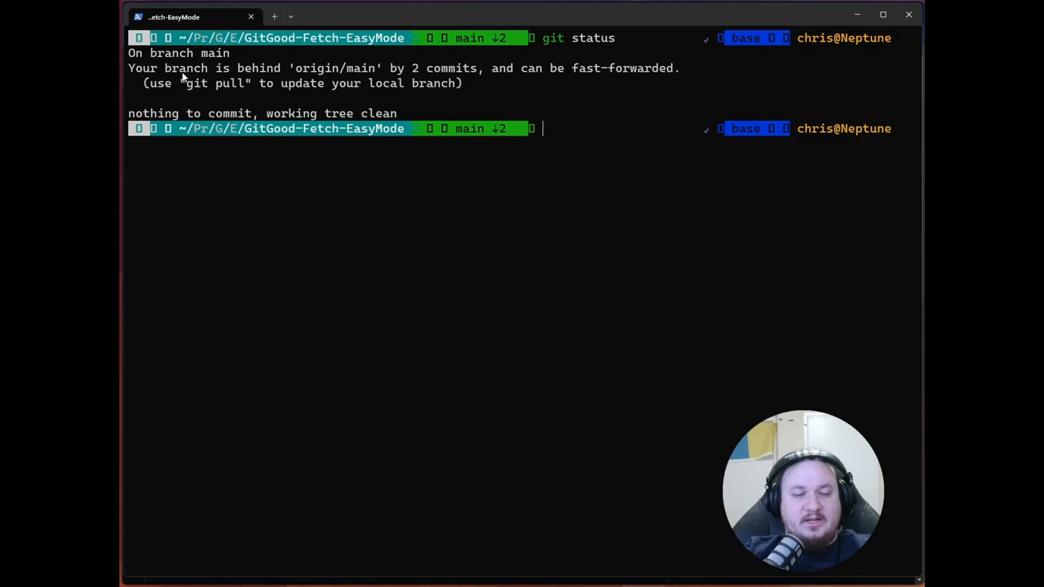
mouse_move(481, 89)
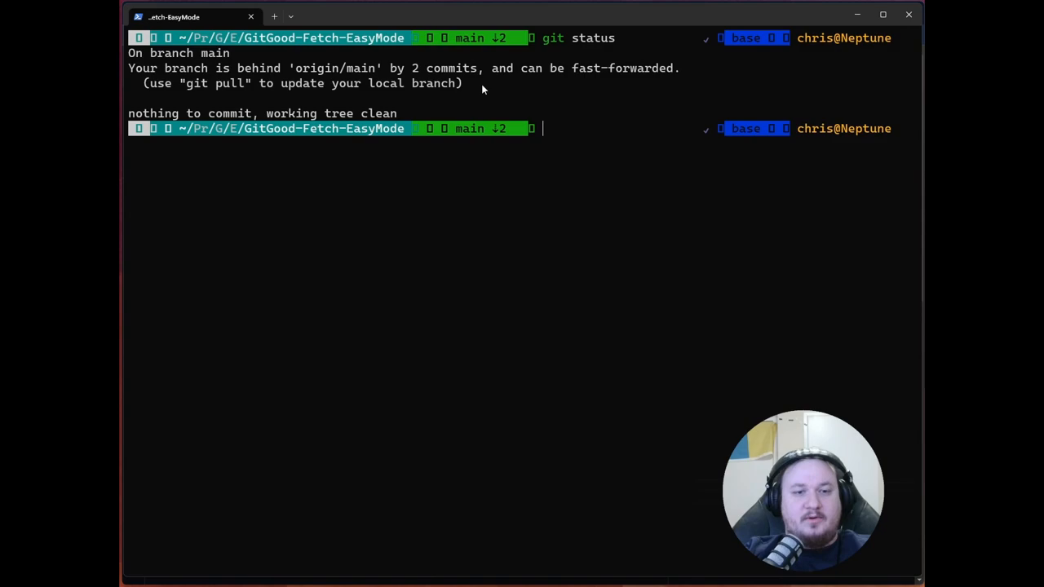
mouse_move(624, 130)
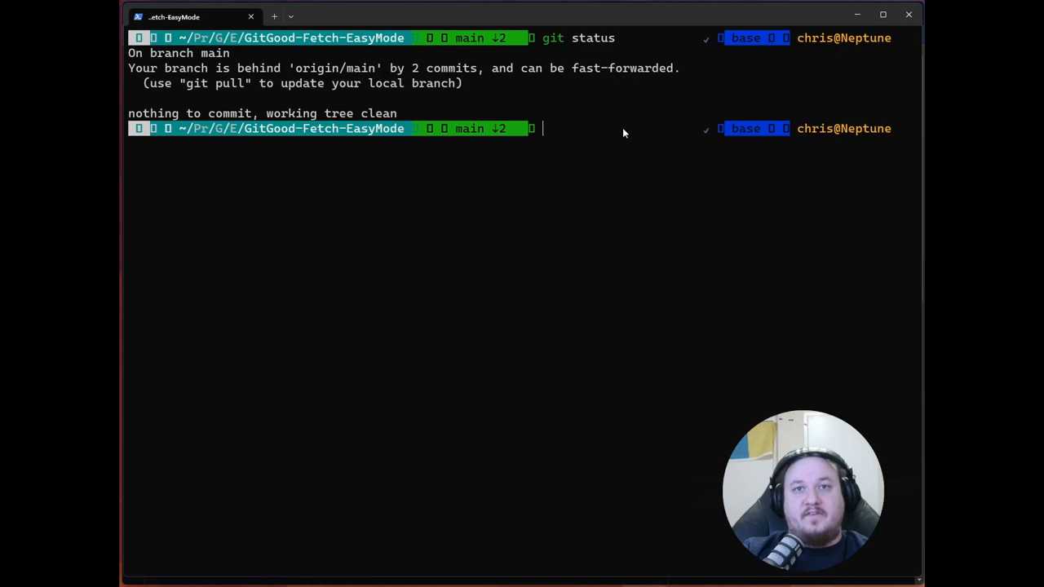
Run git branch -r and git status, then type git merge origin/main.
text(git branch -r)
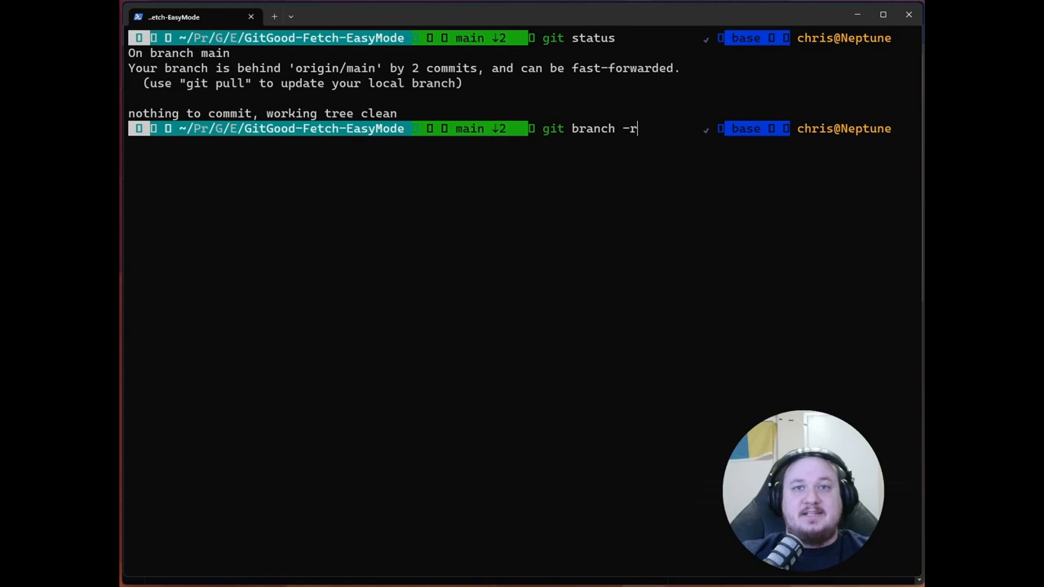
key(Return)
text(git st)
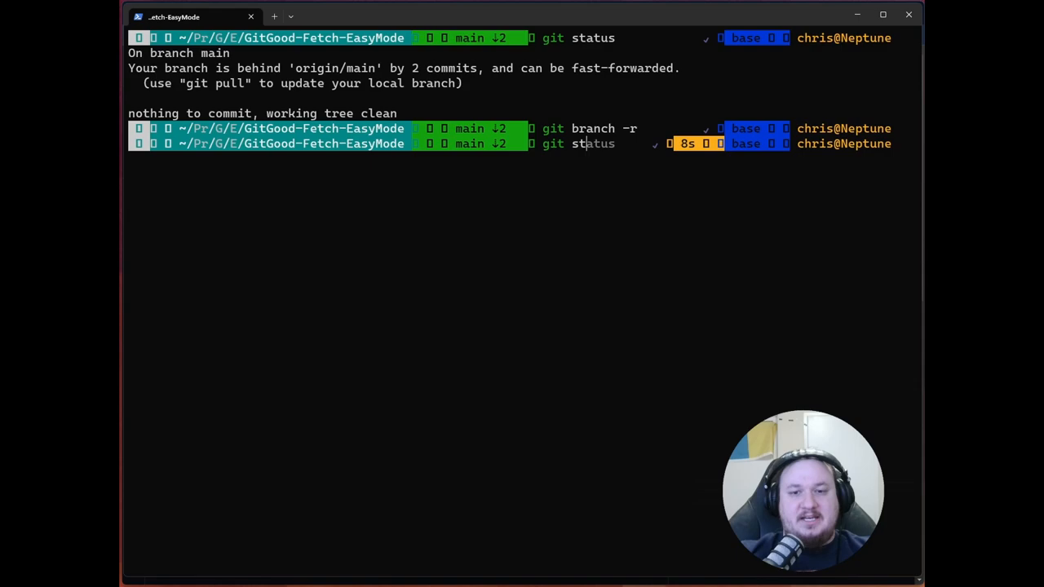
key(Return)
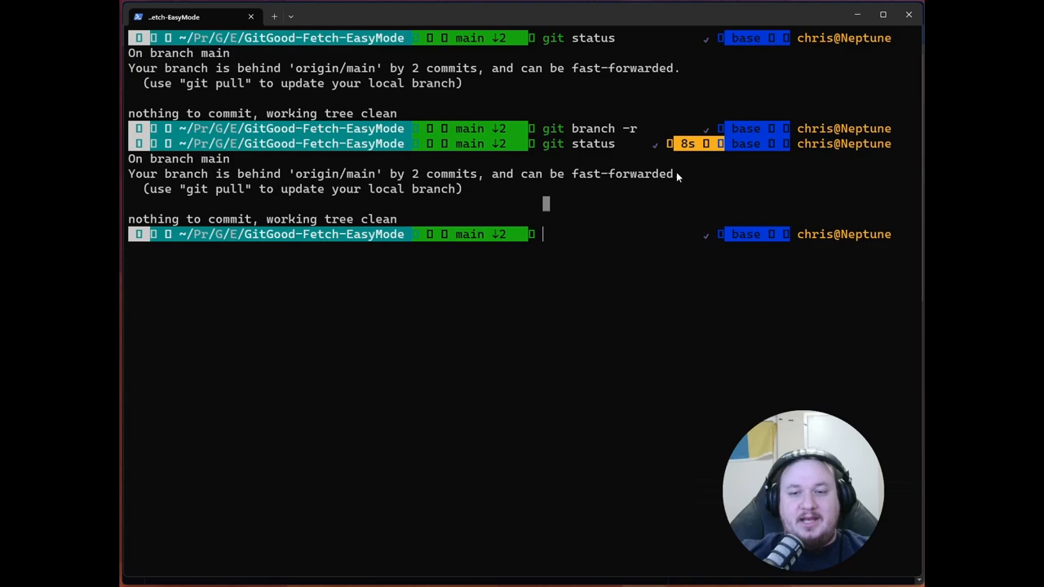
text(git merge origin/main)
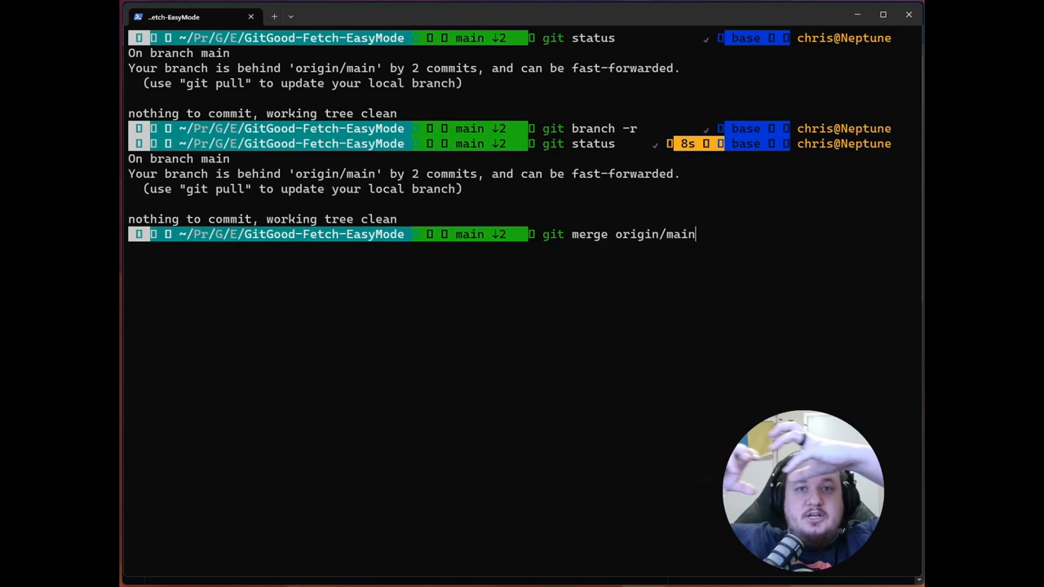
List local branches, confirming main is the only one, and exit the pager.
text(git switch -c fb_model_check_endpoint)
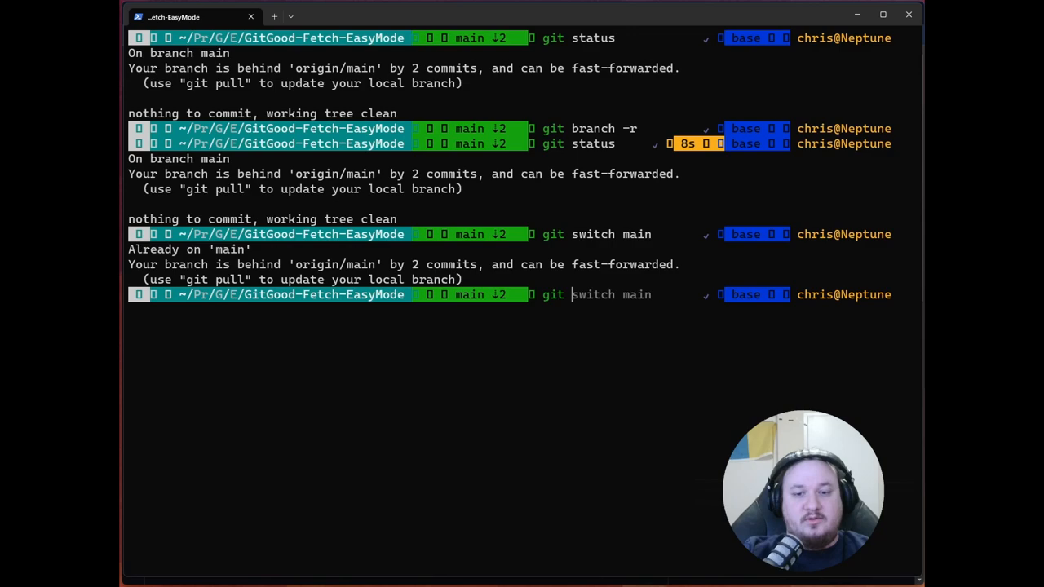
text( branch)
key(Return)
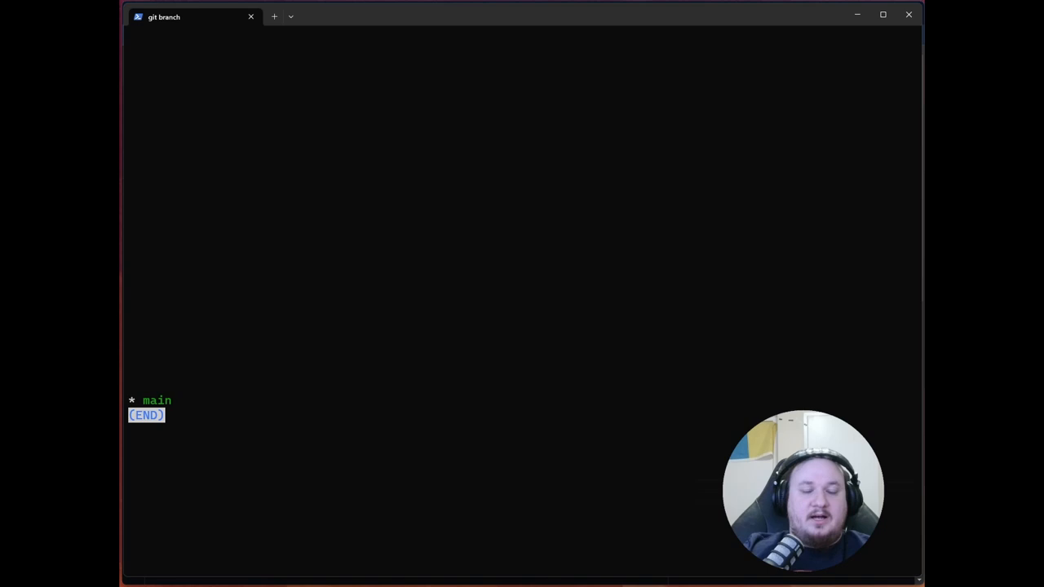
key(q)
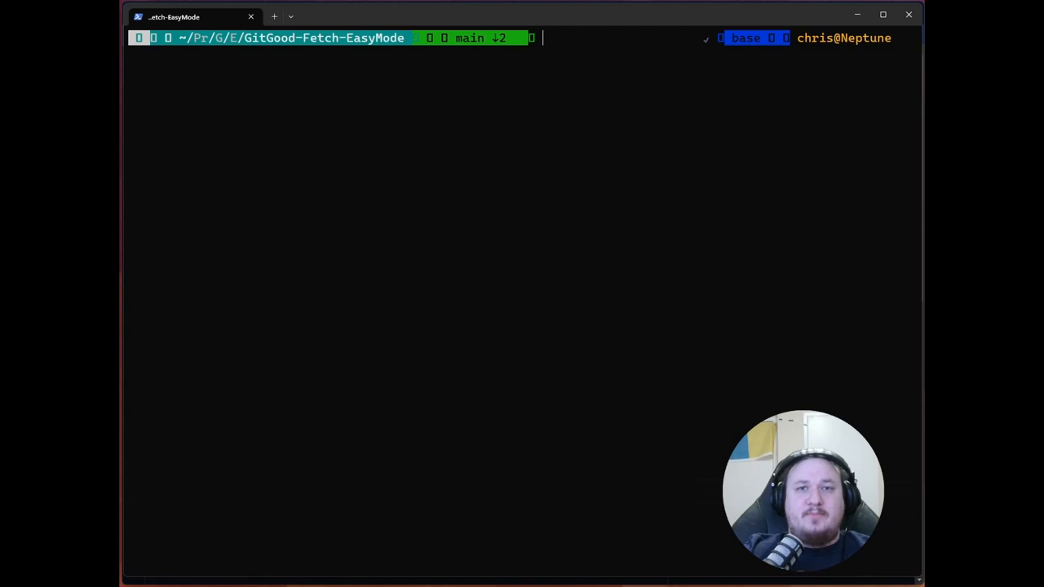
Compare git log origin/main with the local git log history.
text(git log origin/main)
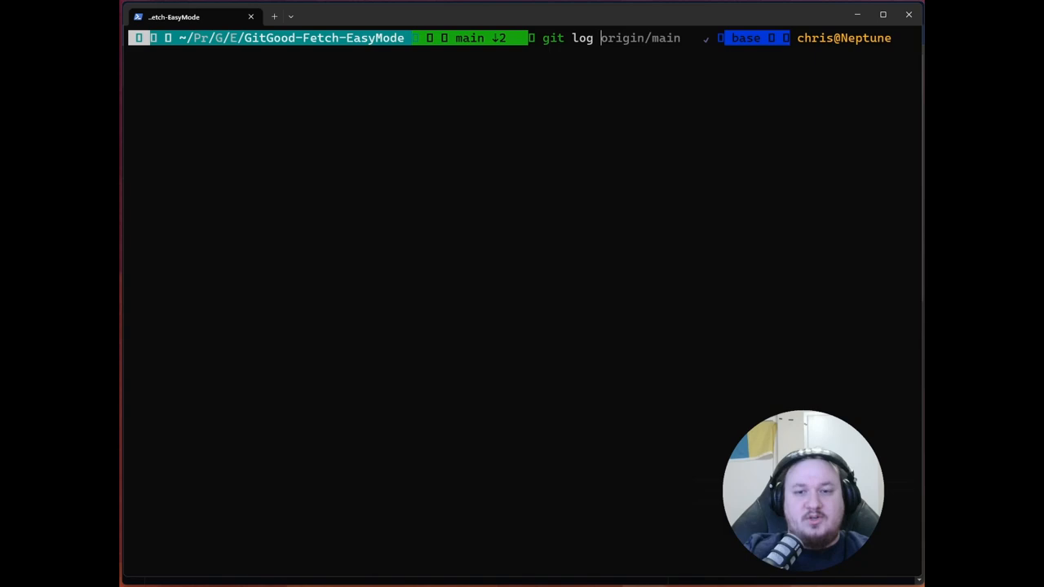
key(Return)
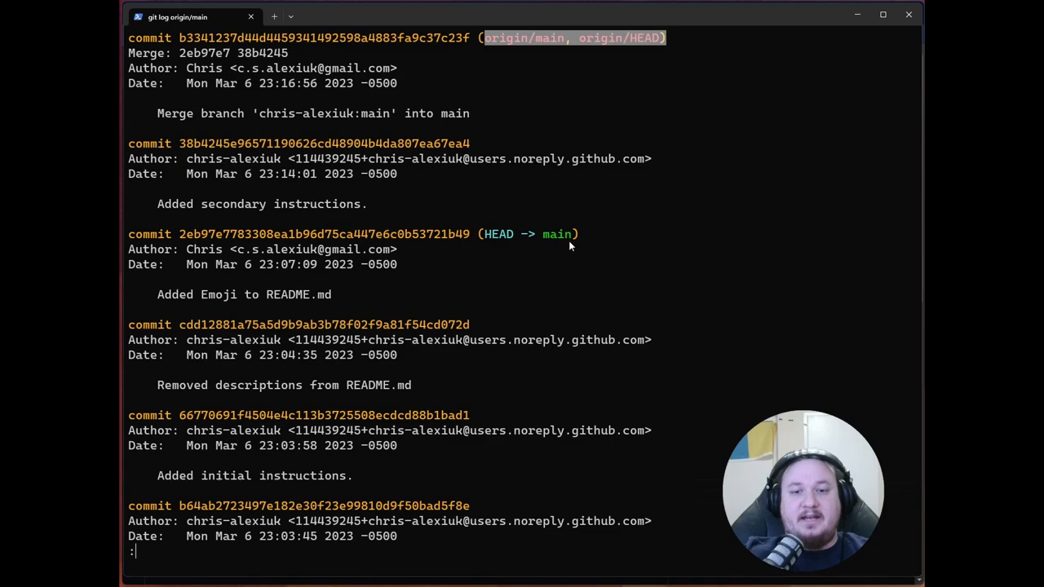
mouse_move(660, 235)
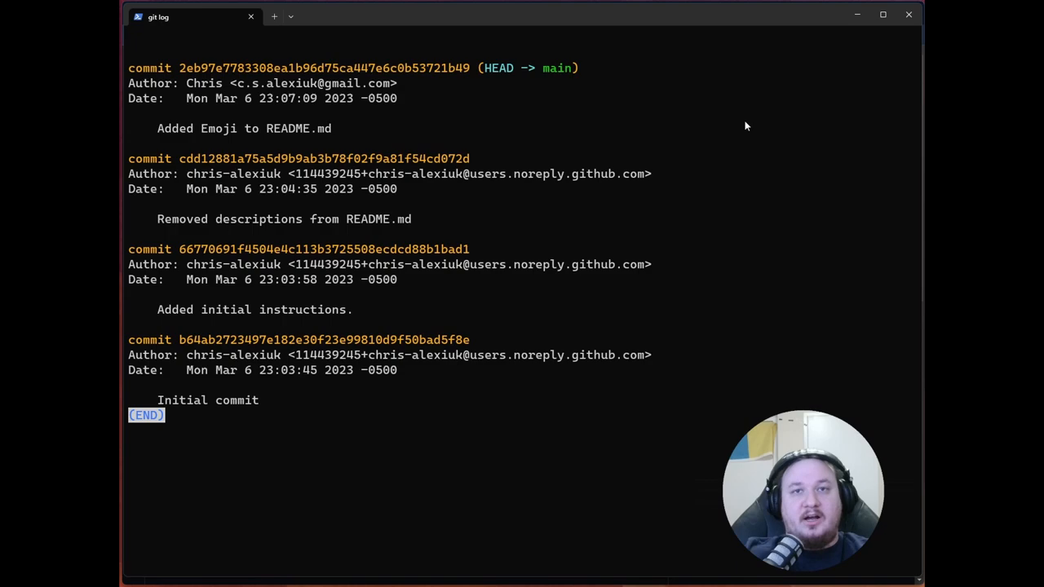
key(q)
text(git merge)
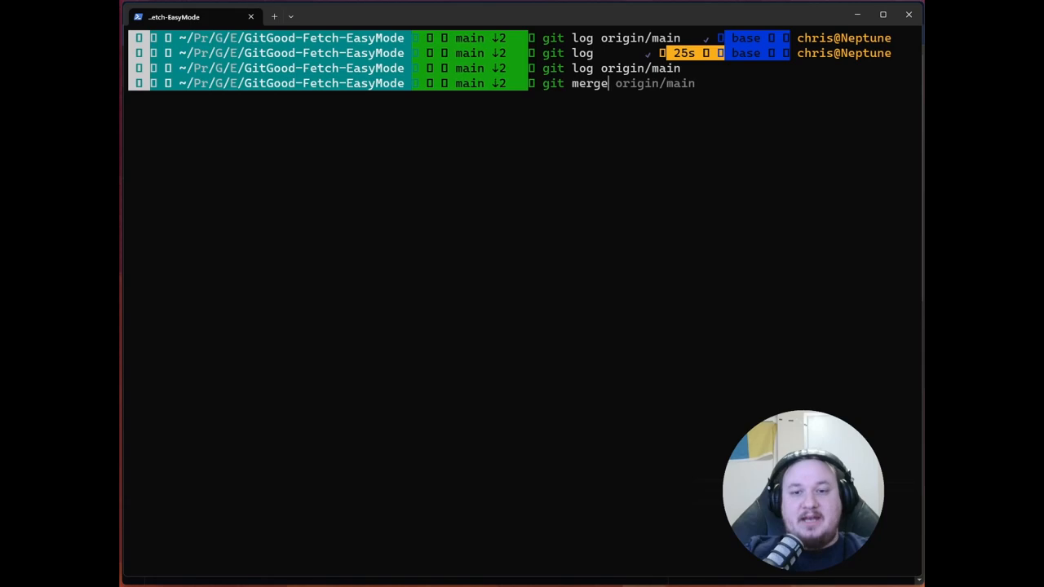
Run git merge origin/main, then view the origin/main log to verify.
key(Return)
text(git logi)
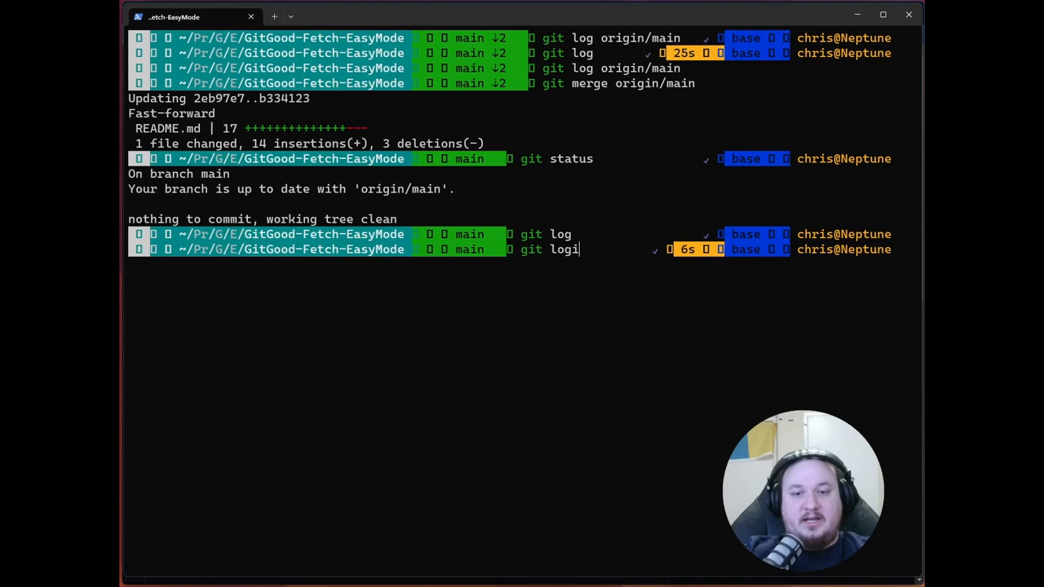
key(Return)
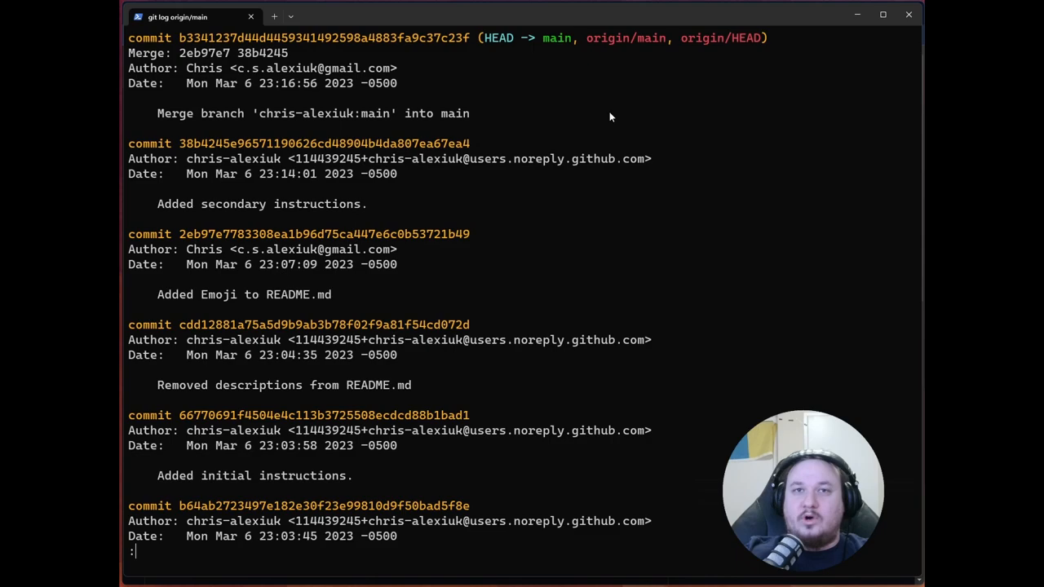
key(q)
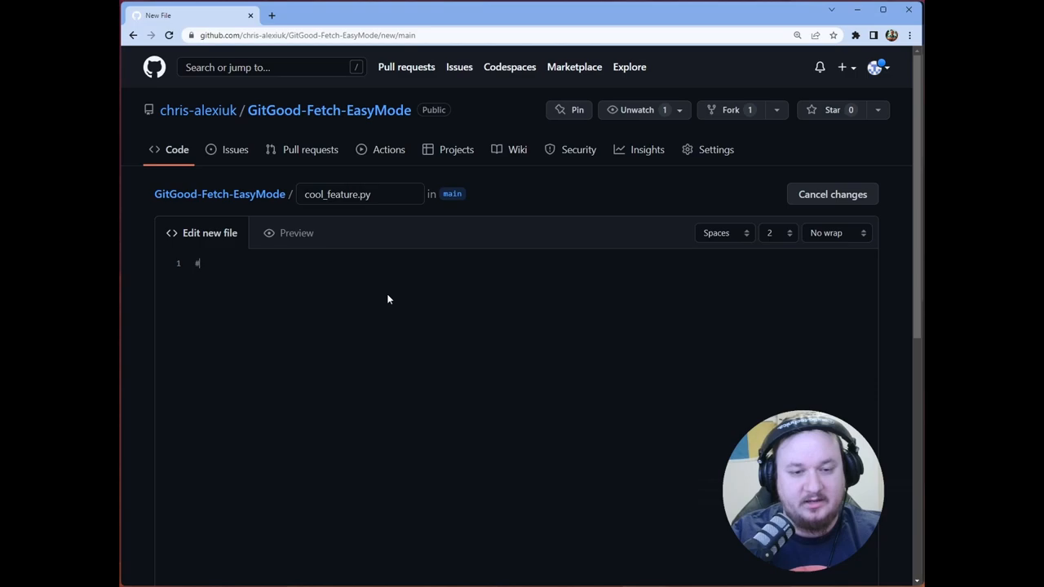
Enter print("This is so...") as cool_feature.py's code and scroll down.
text(print("This is so)
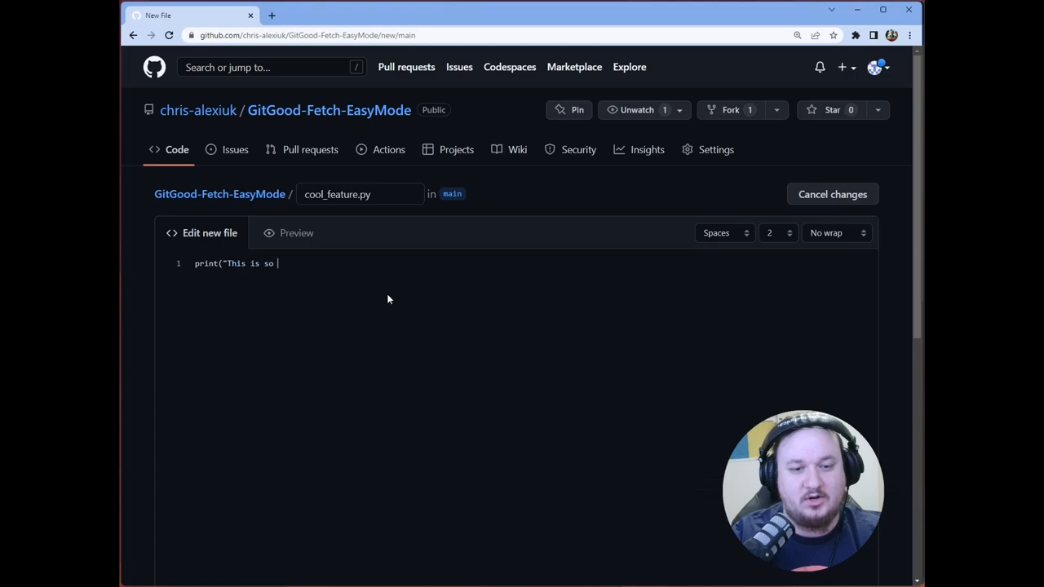
scroll(down, 3)
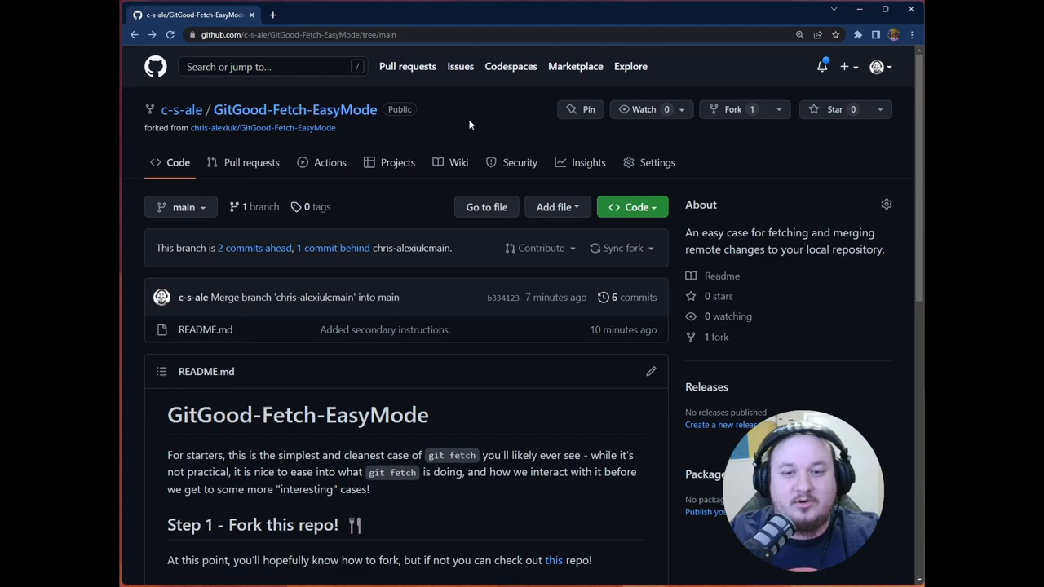
Sync the fork's main with upstream so cool_feature.py appears, then dismiss the success message.
click(622, 248)
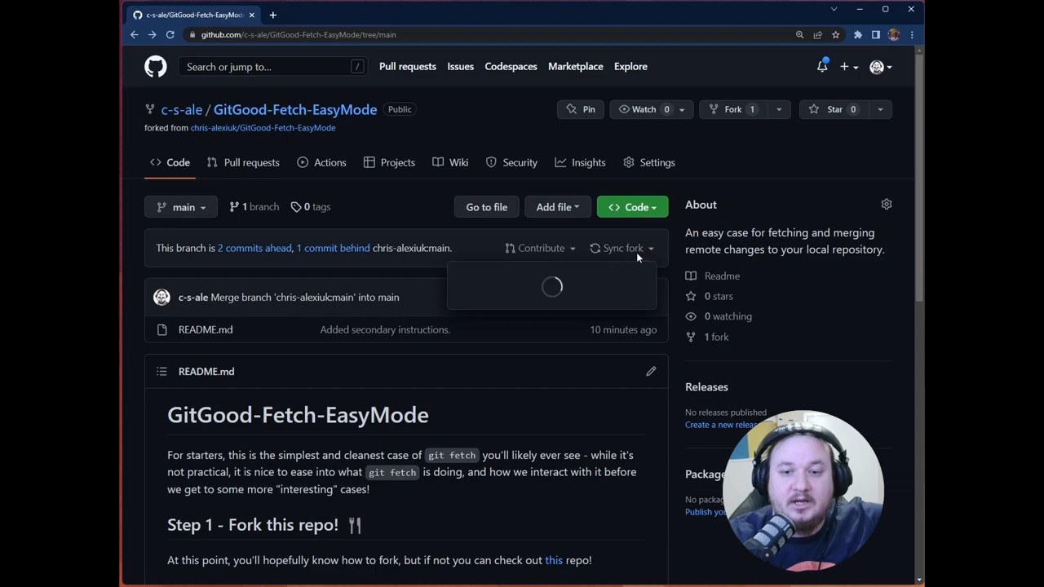
click(617, 248)
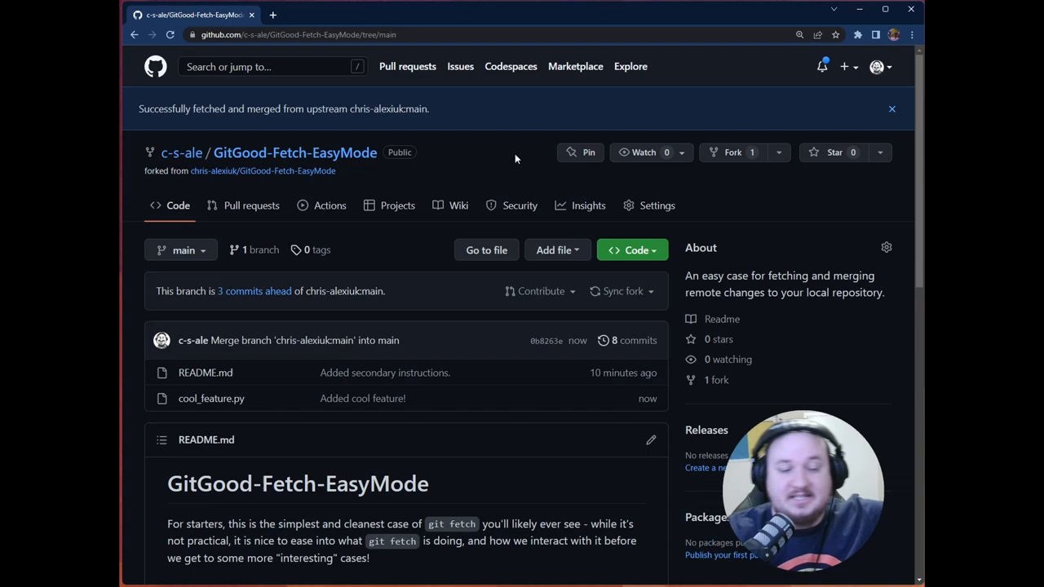
click(891, 108)
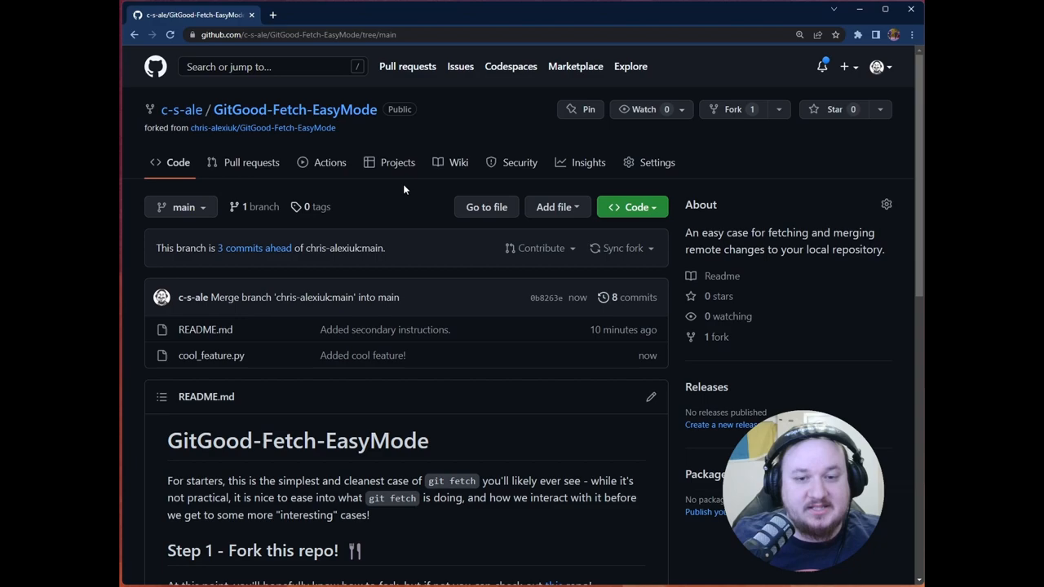
click(634, 297)
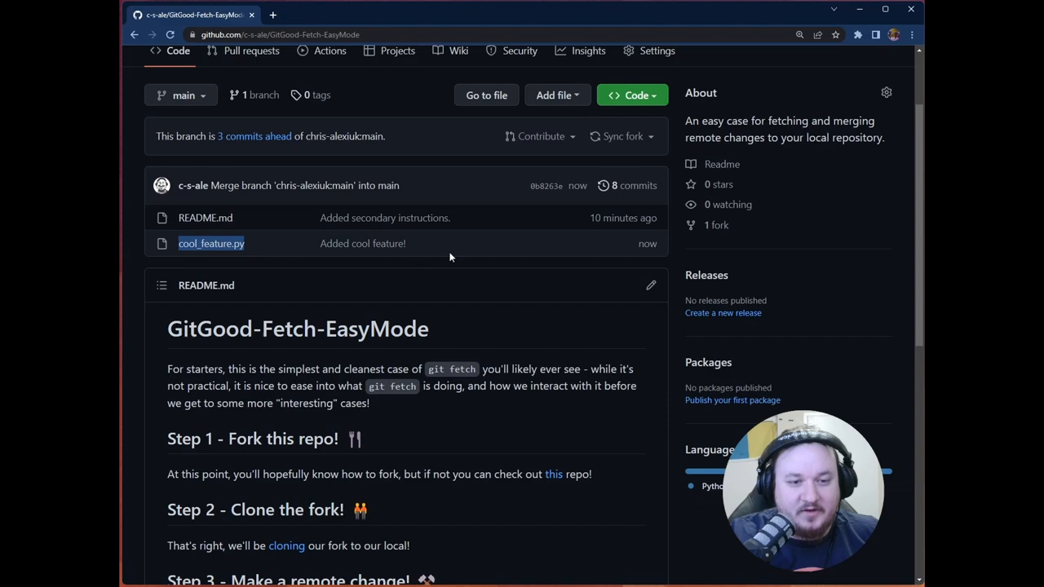
scroll(up, 3)
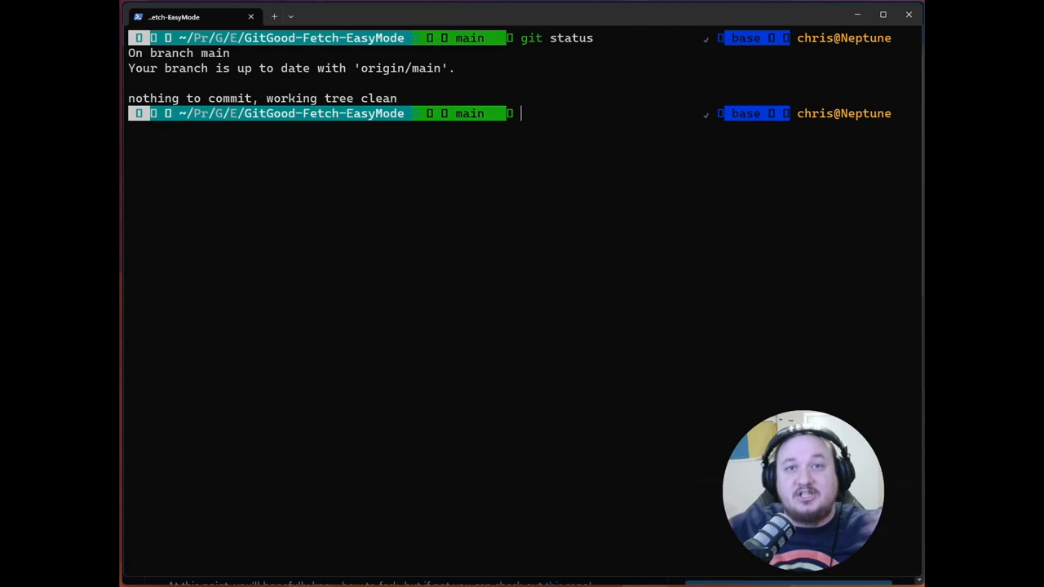
Run git fetch origin --all, leaving local main two commits behind origin/main.
text(git fetch origin)
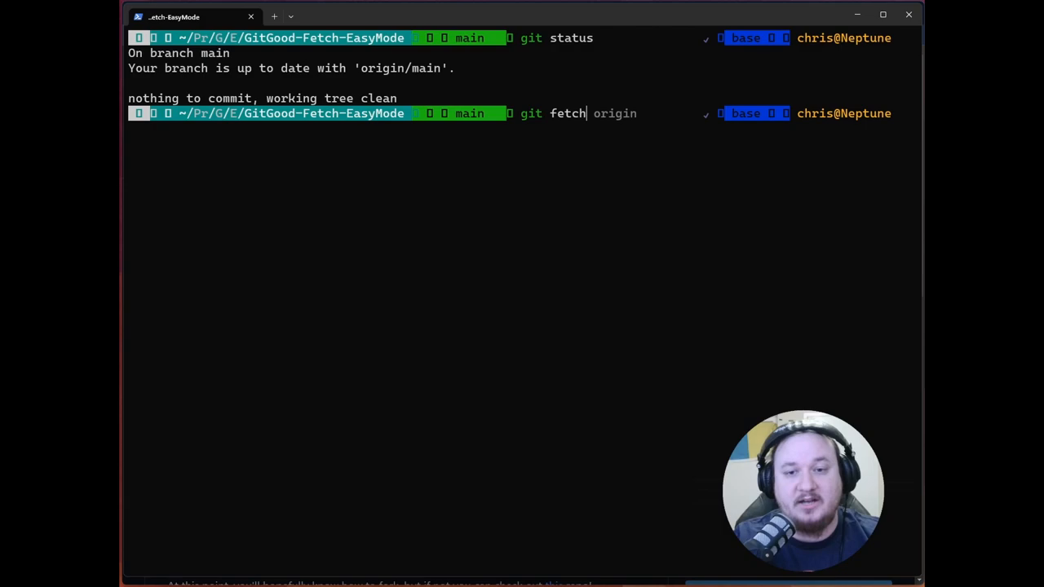
text(--all)
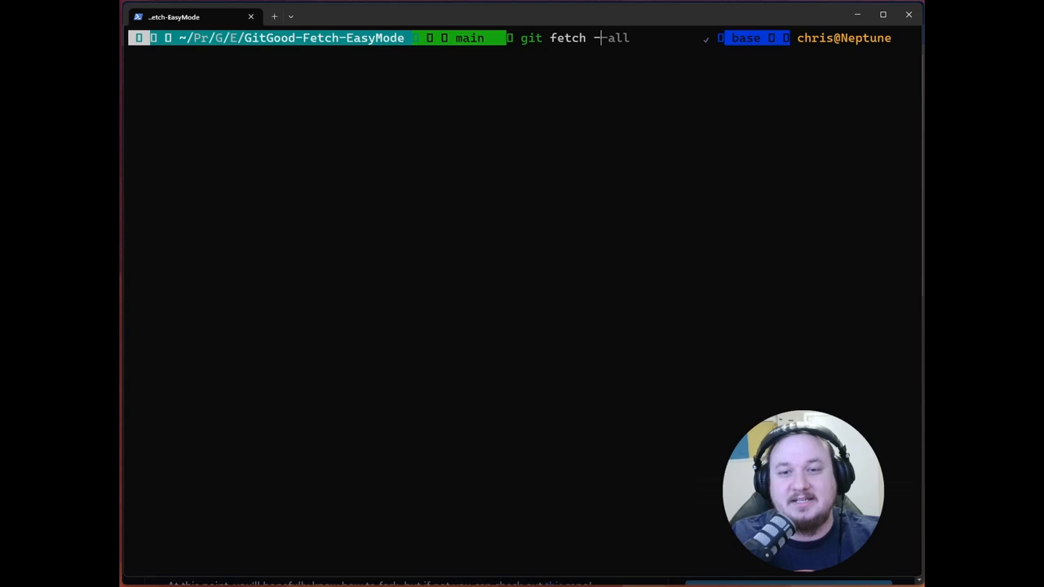
text( origin)
key(Return)
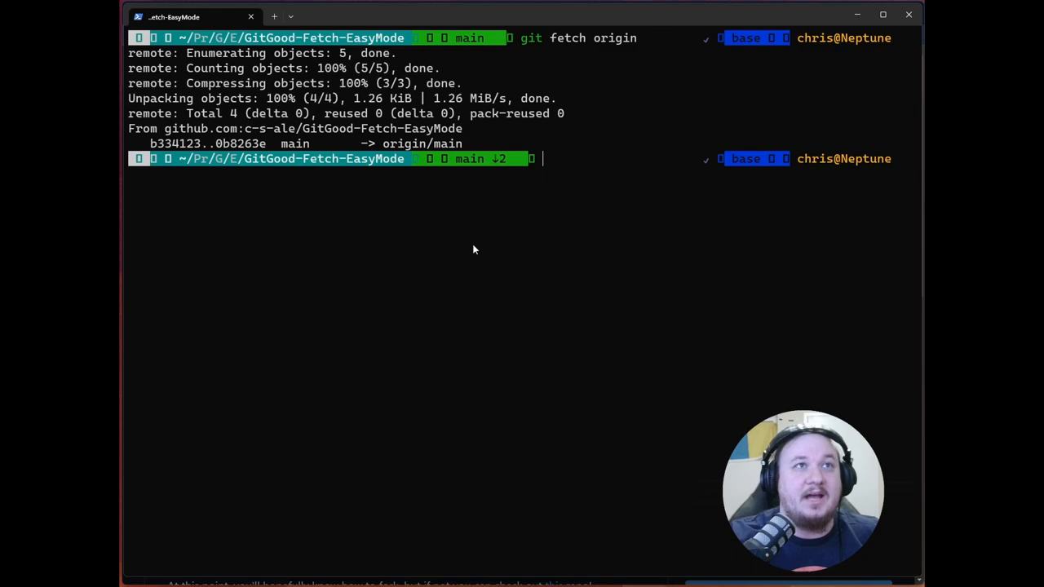
mouse_move(618, 177)
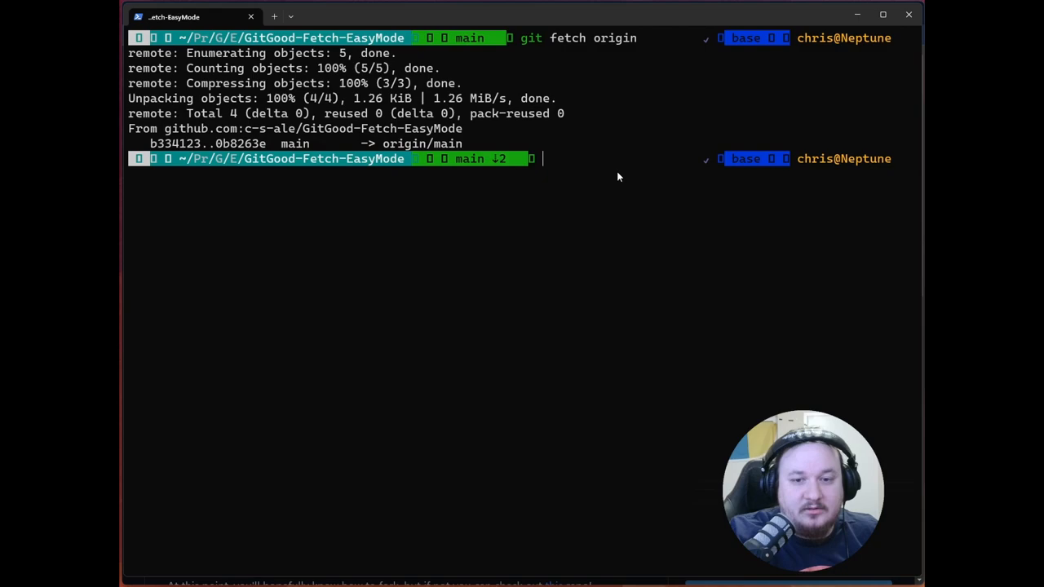
text(git log origin/main)
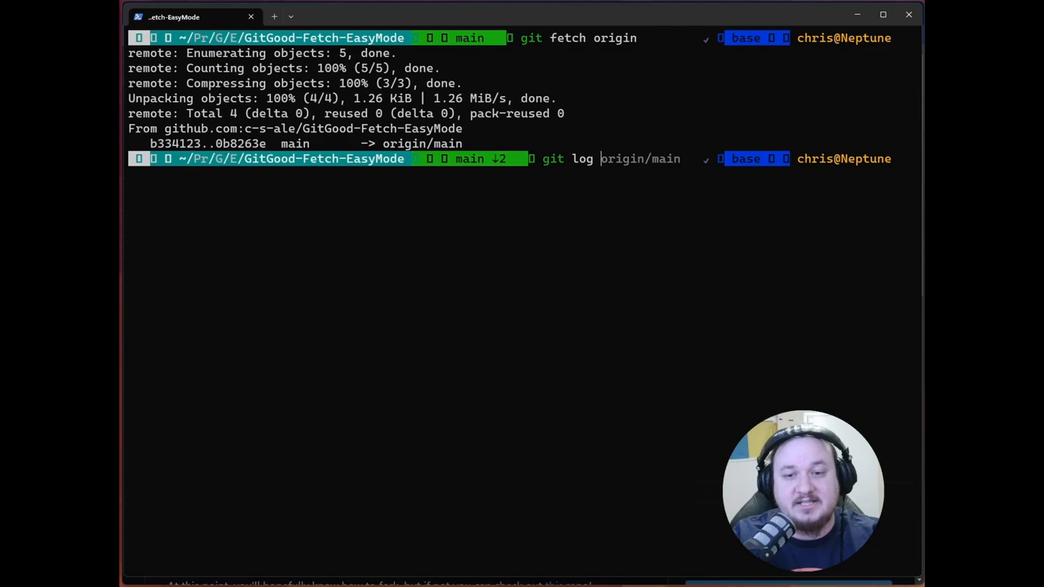
Show the local and origin/main commit logs, including 'Added cool feature!', then quit the pager.
key(Return)
text(git log origin/a)
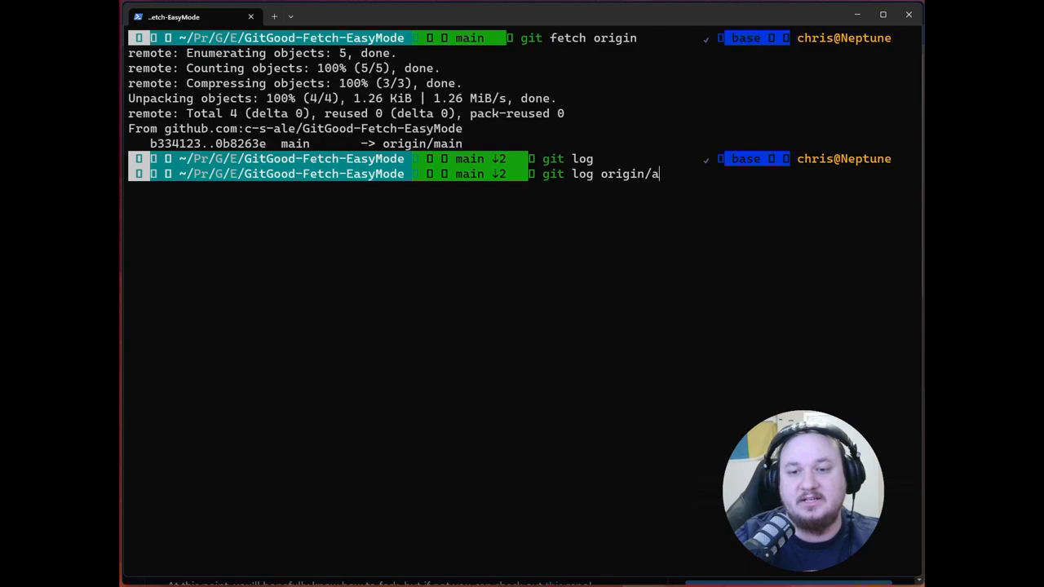
key(Return)
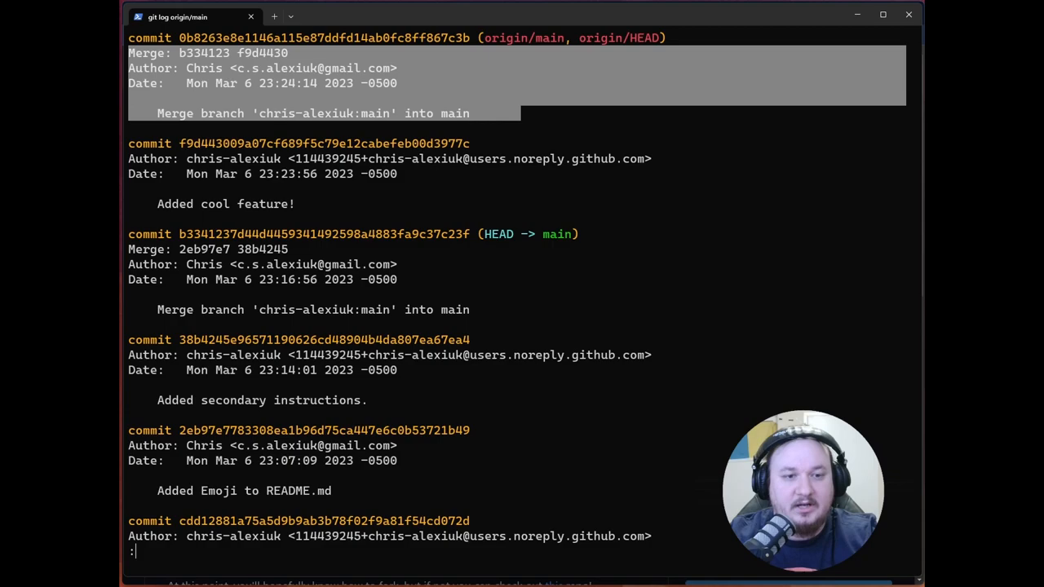
key(q)
text(git)
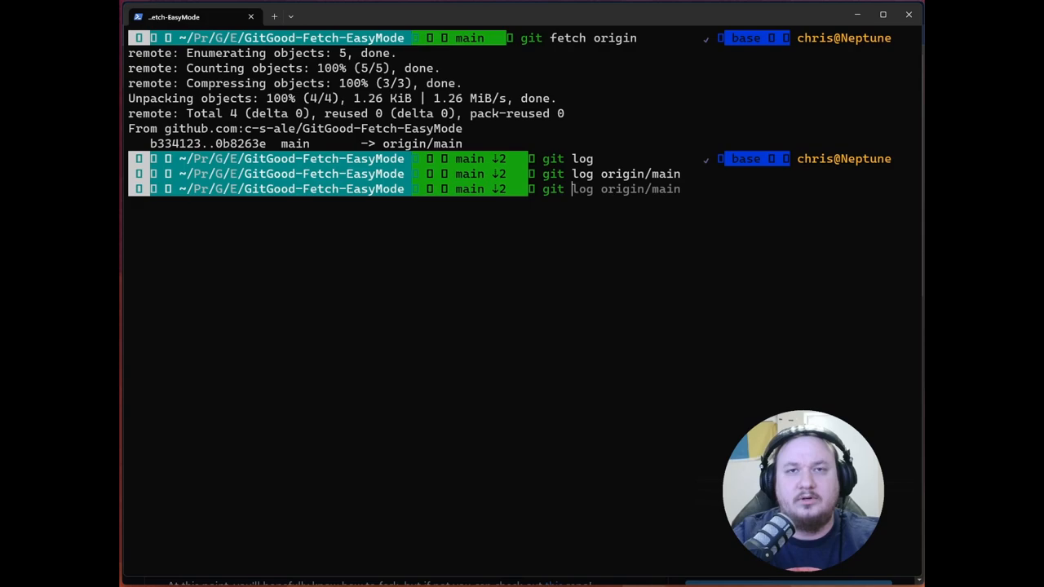
Run git diff main origin/main, showing the new one-line cool_feature.py, then exit the pager.
key(Return)
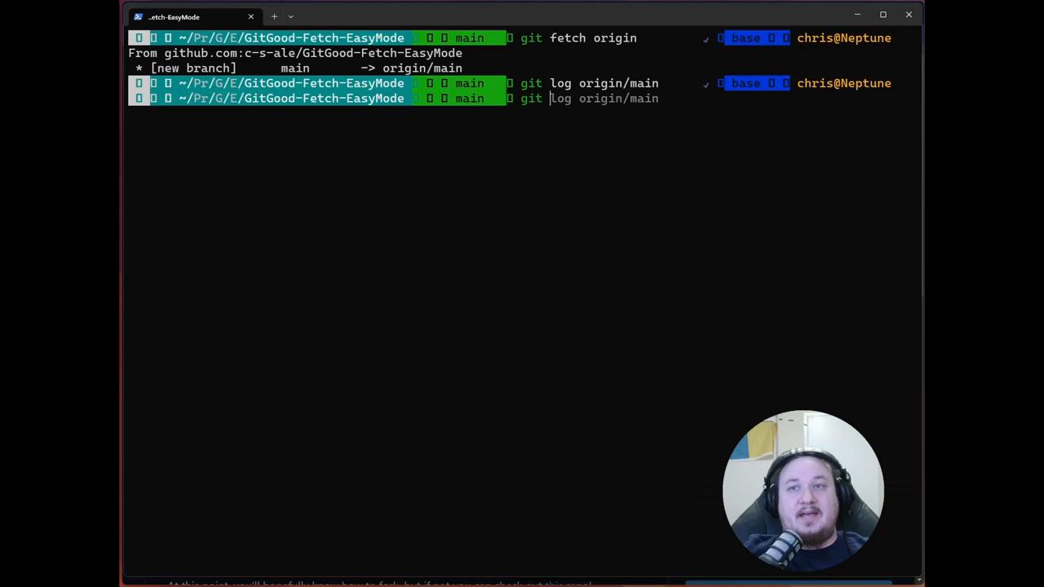
text(diff main origin/,a)
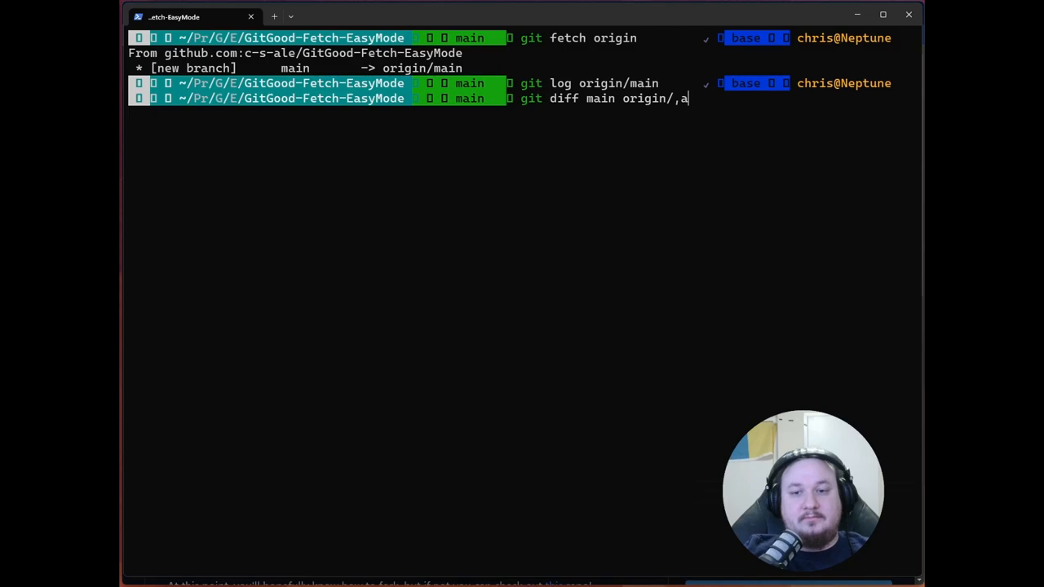
text(in)
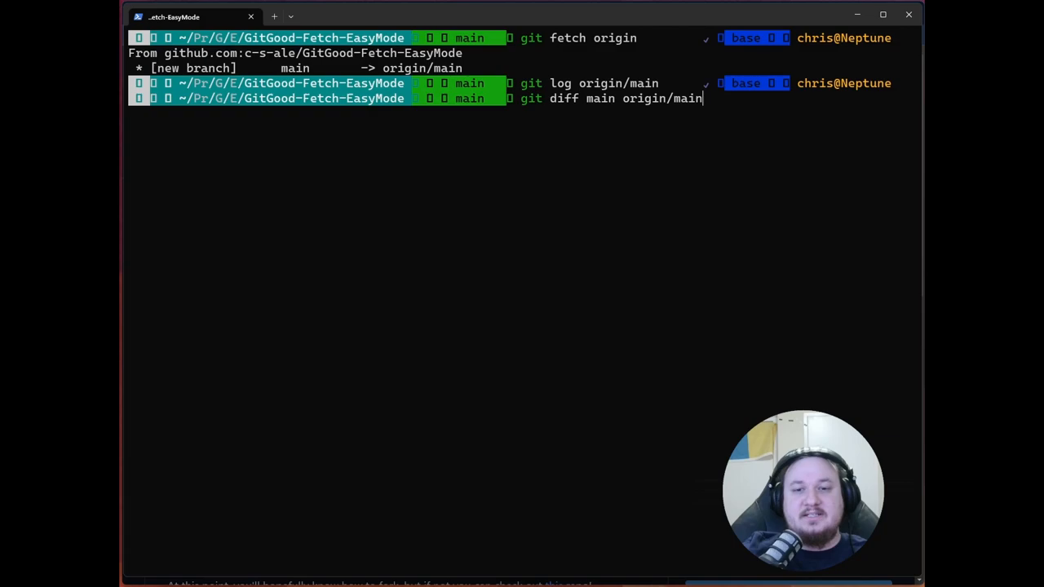
key(Return)
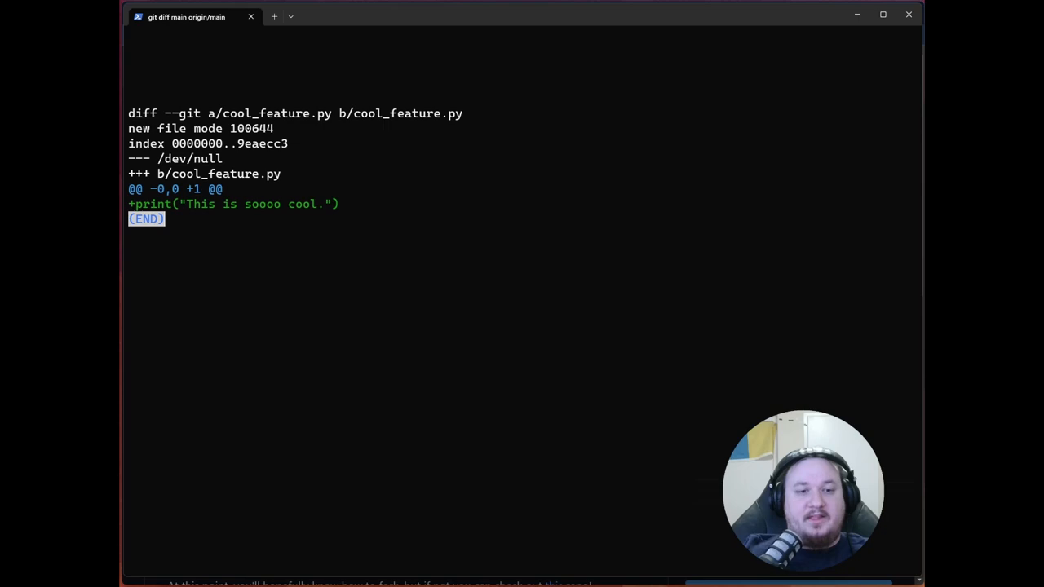
mouse_move(292, 151)
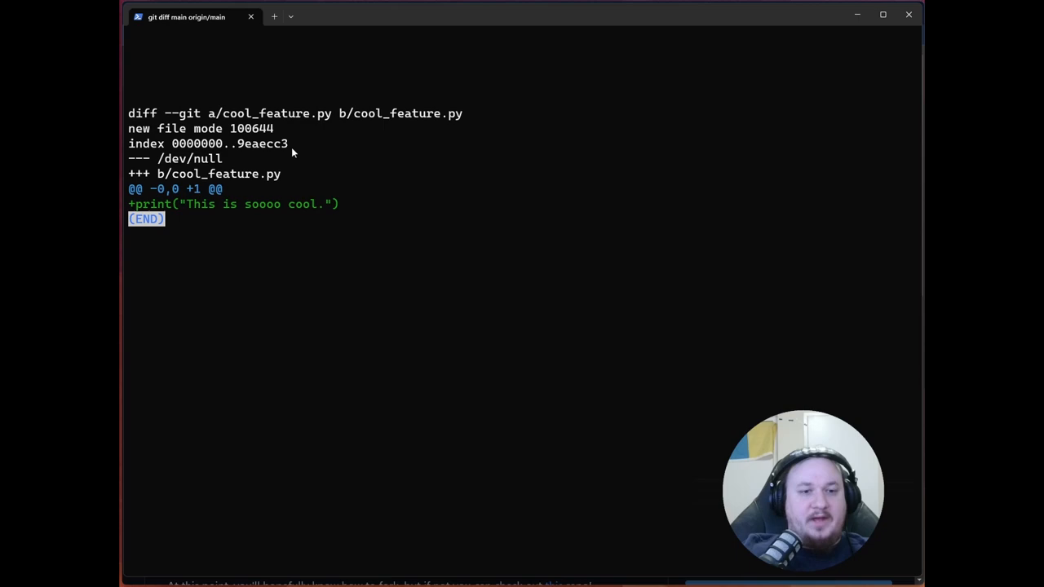
double_click(220, 174)
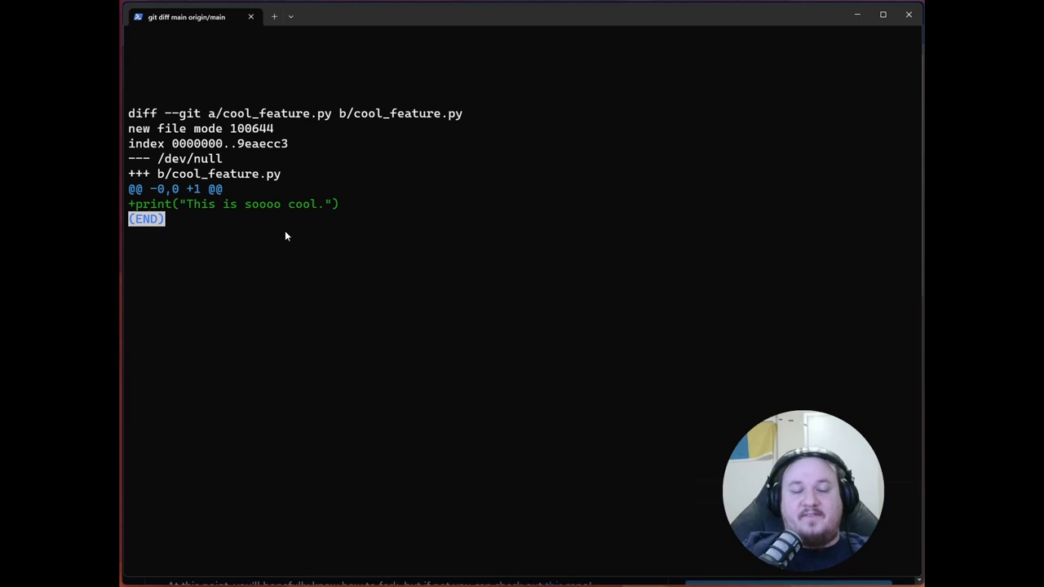
mouse_move(227, 225)
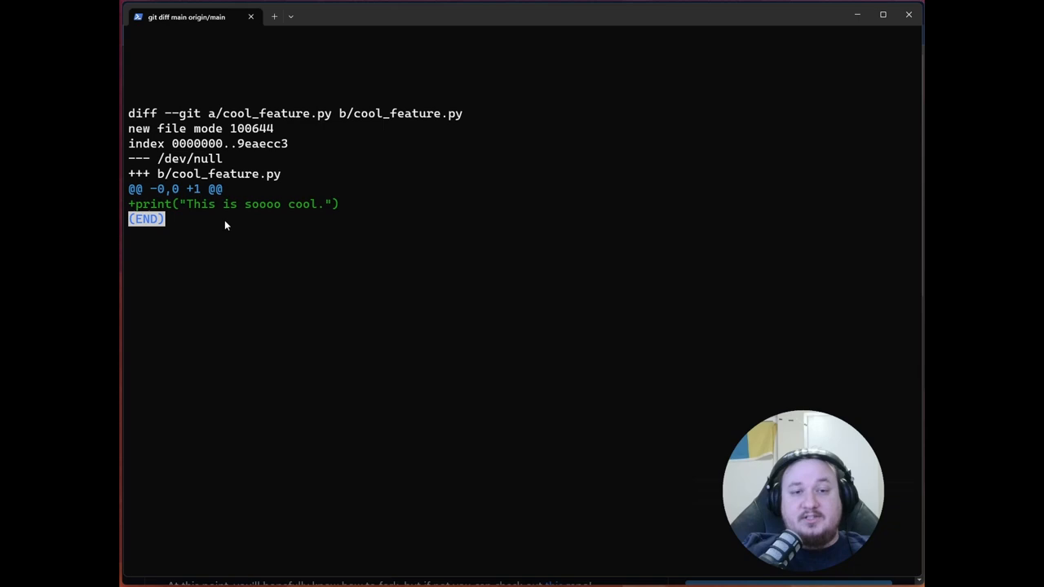
key(q)
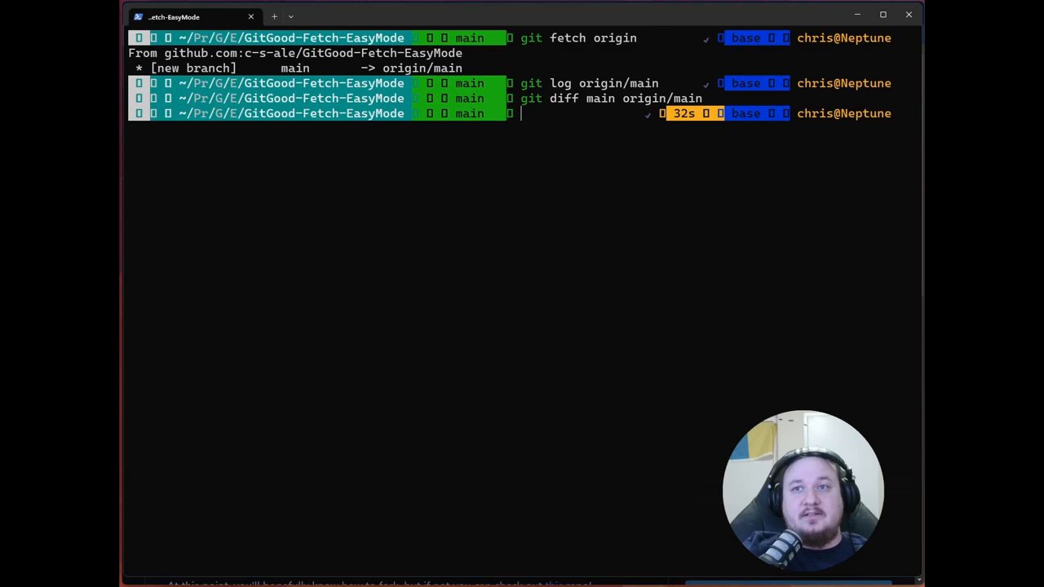
Rerun git diff main origin/main and clear the terminal screen.
text(git diff main origin/main)
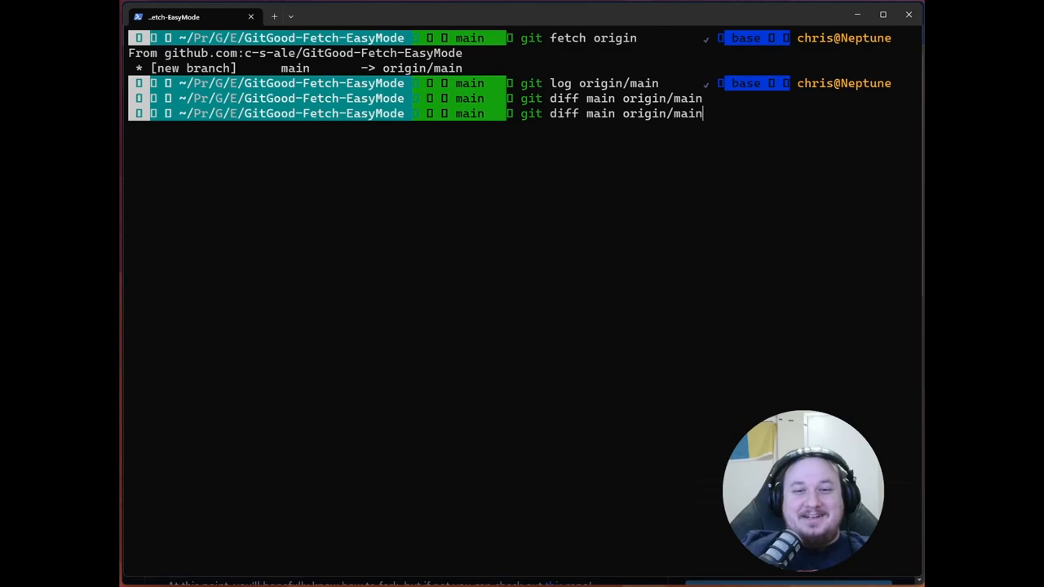
key(Return)
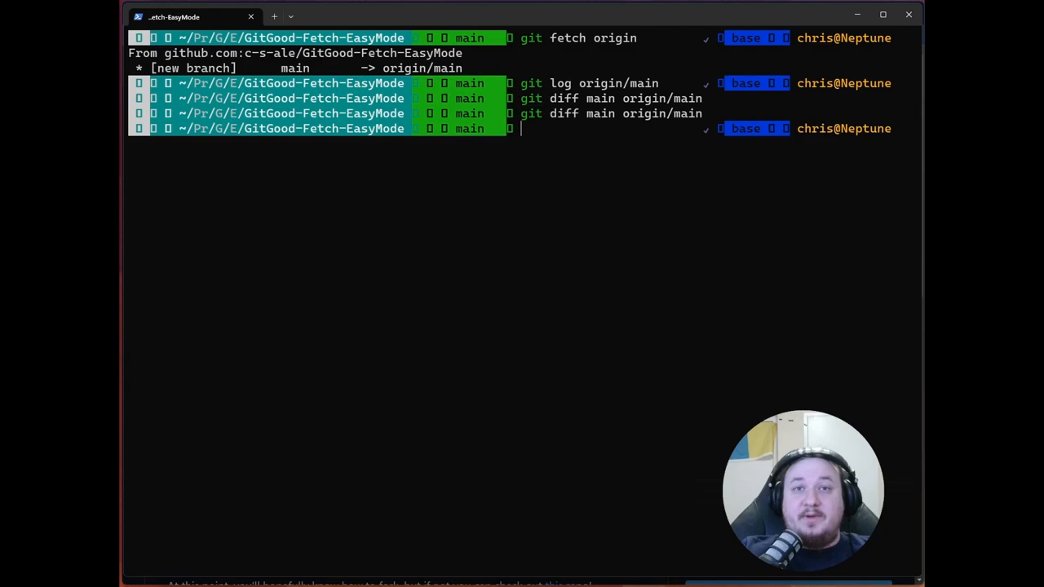
key(Return)
text(git merge origin/main)
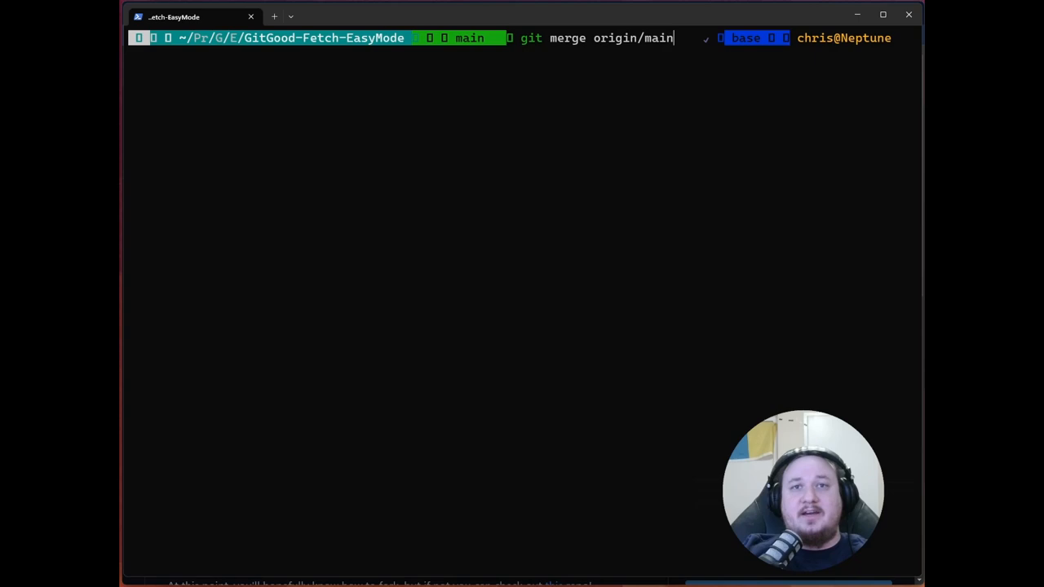
Fast-forward main with git merge origin/main and open cool_feature.py in nano.
key(Return)
text(ls -l)
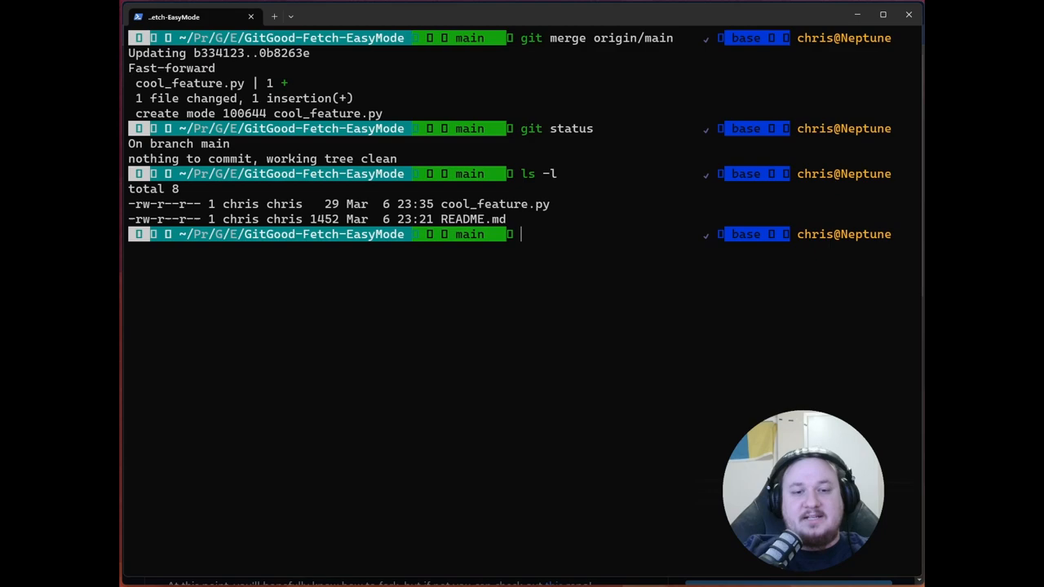
text(nano cool_feature.py)
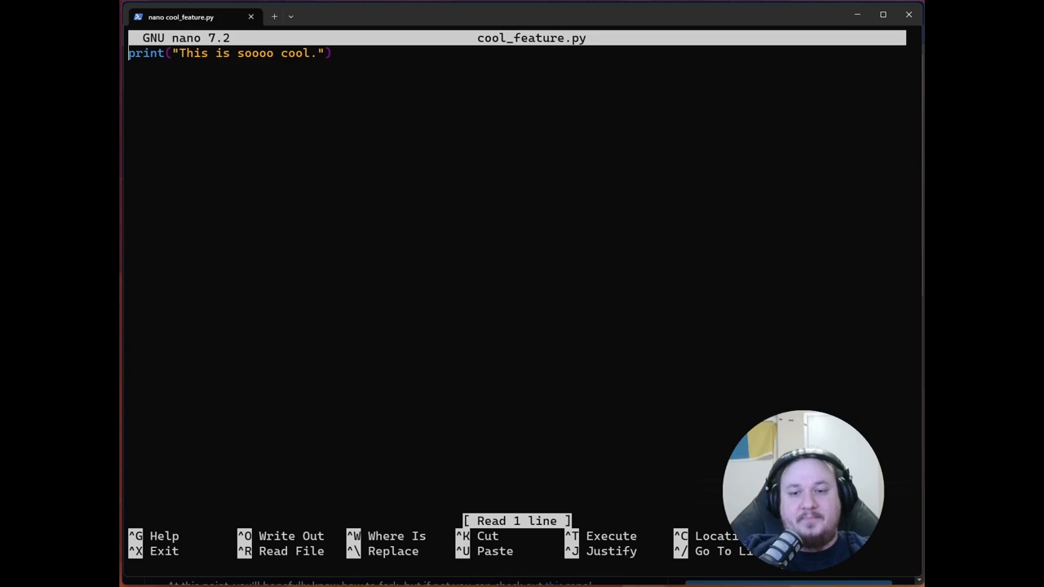